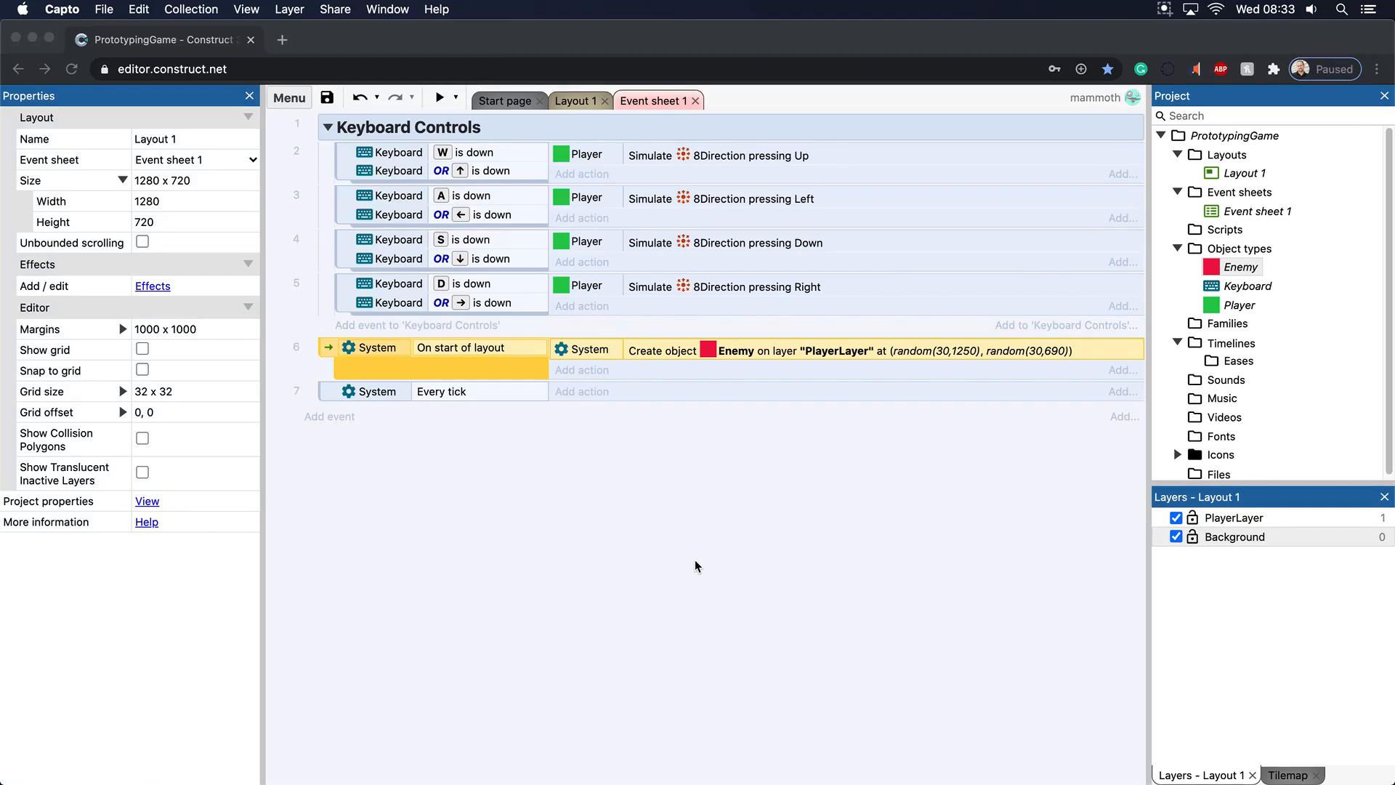
mouse_move(759, 298)
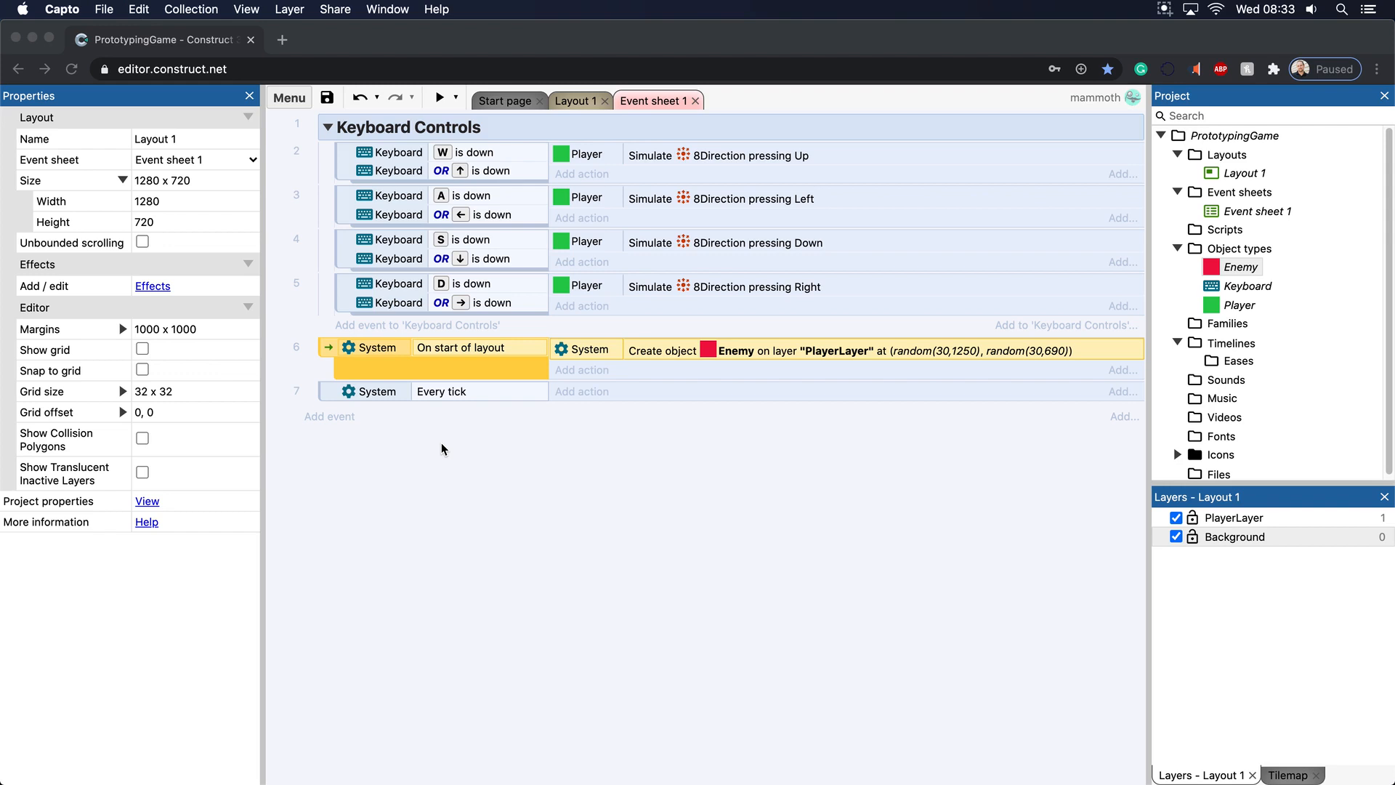
mouse_move(427, 444)
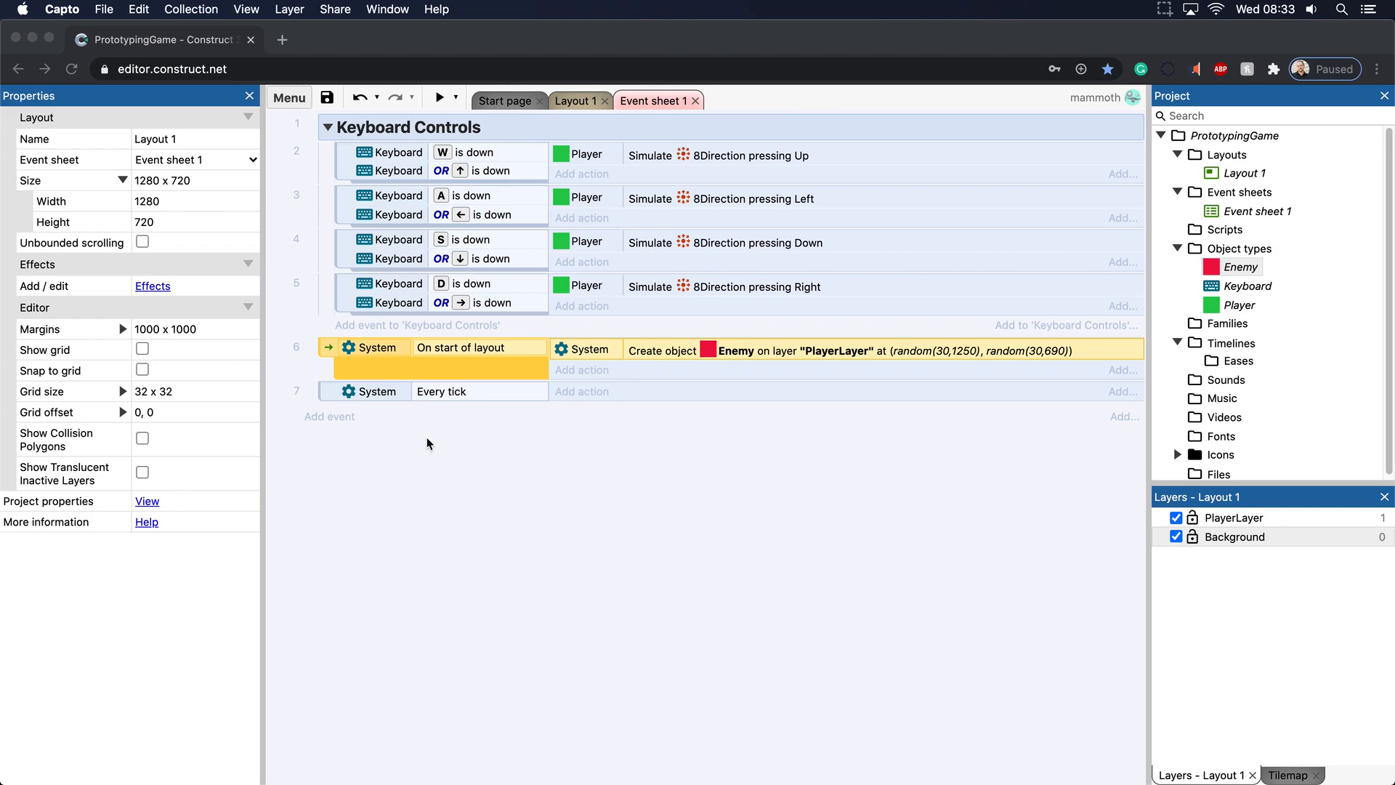
mouse_move(313, 428)
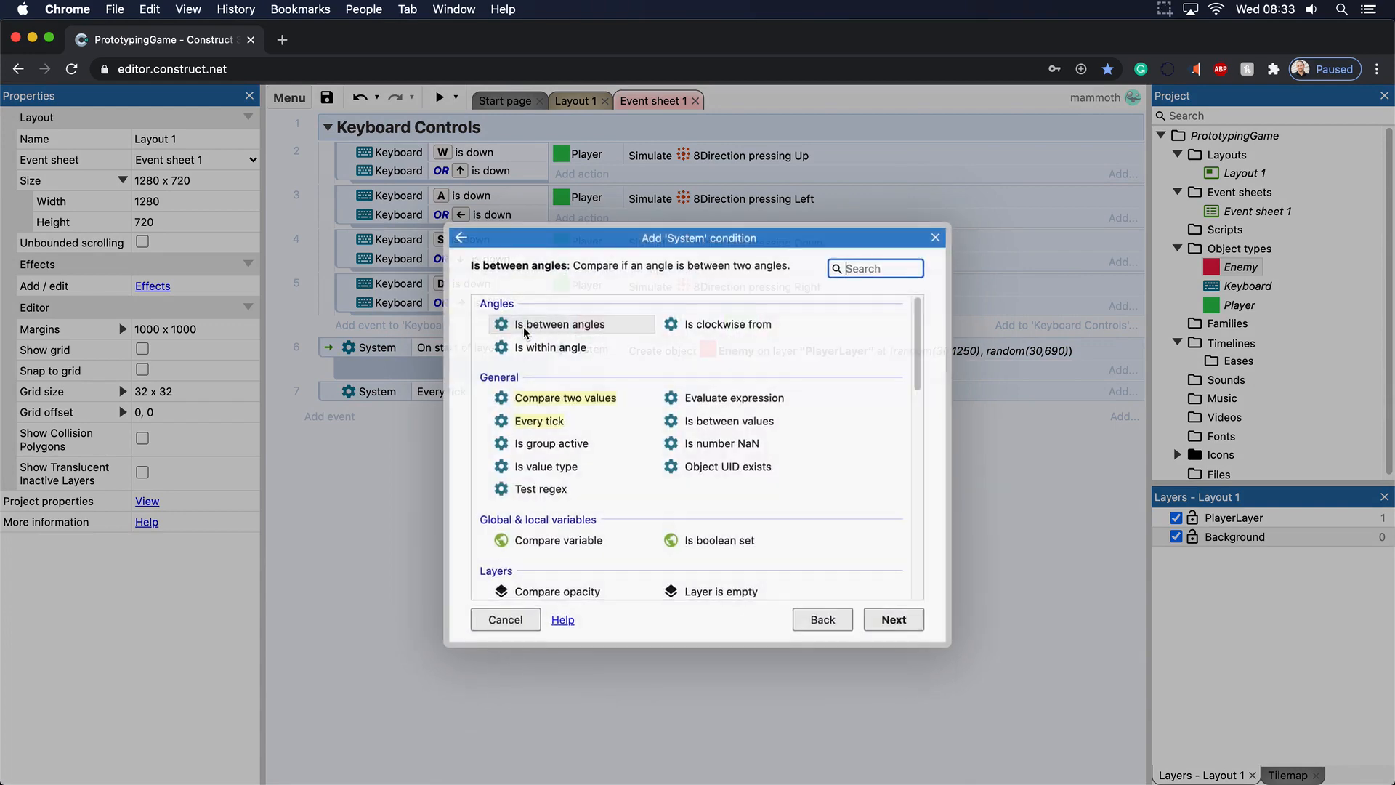
mouse_move(649, 365)
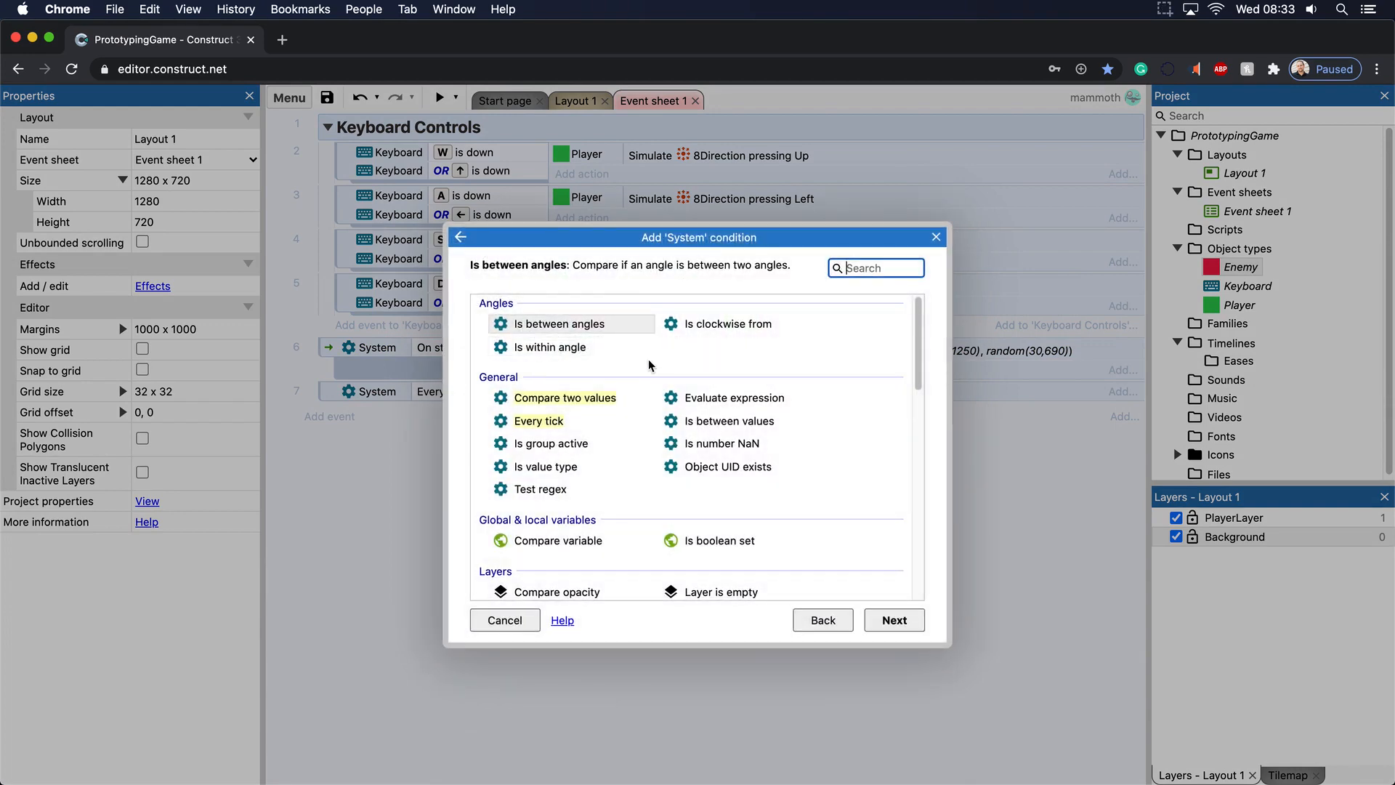
Pick the Every X seconds system condition under Time for a new event.
text(every)
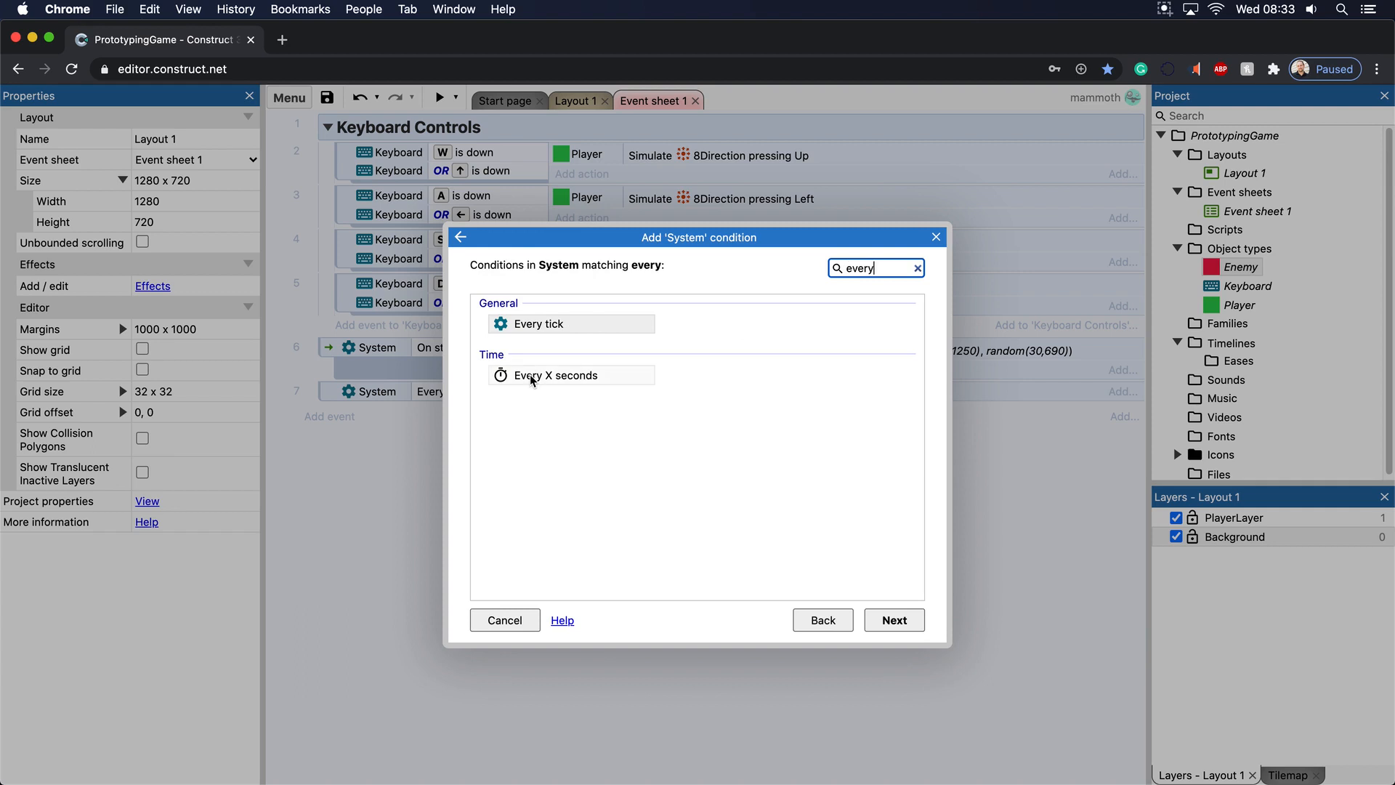
mouse_move(906, 268)
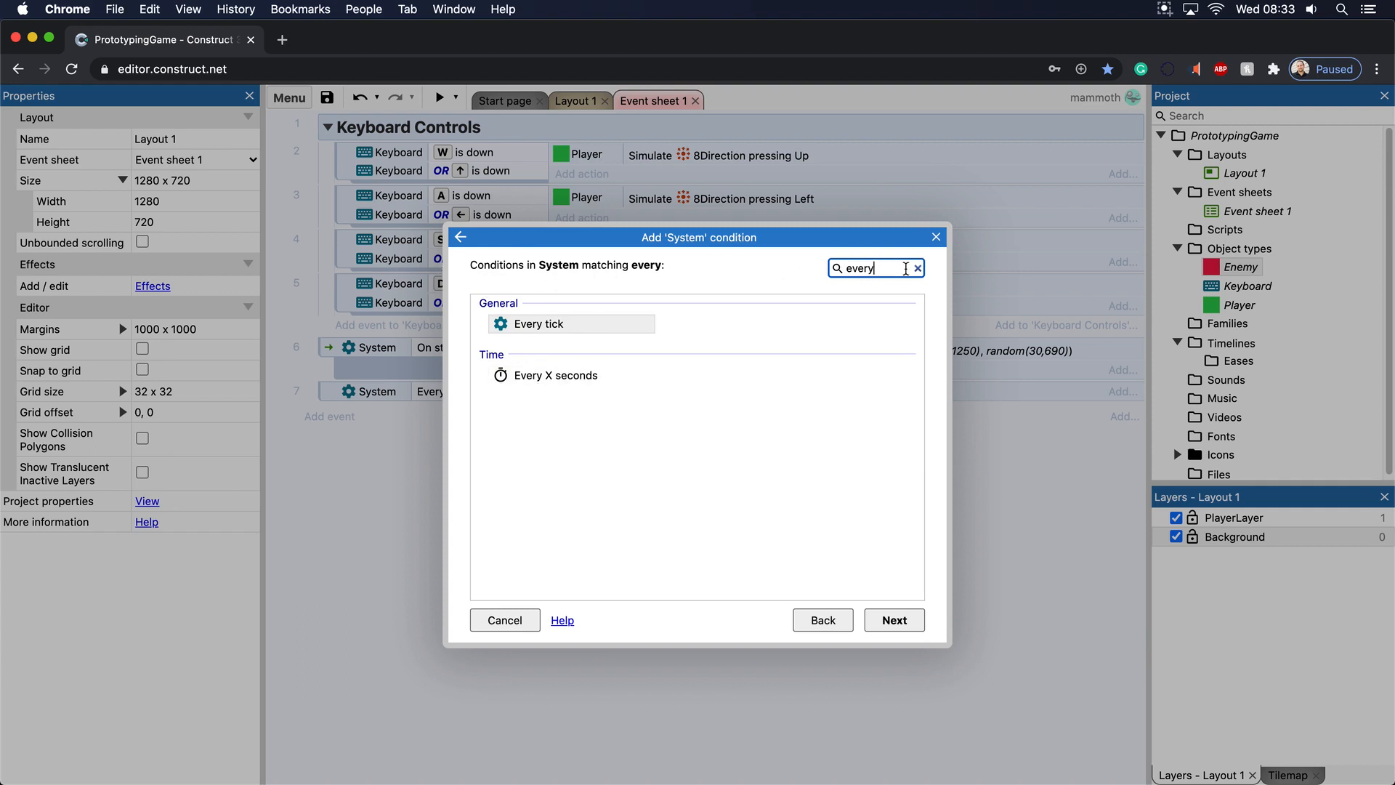
click(917, 268)
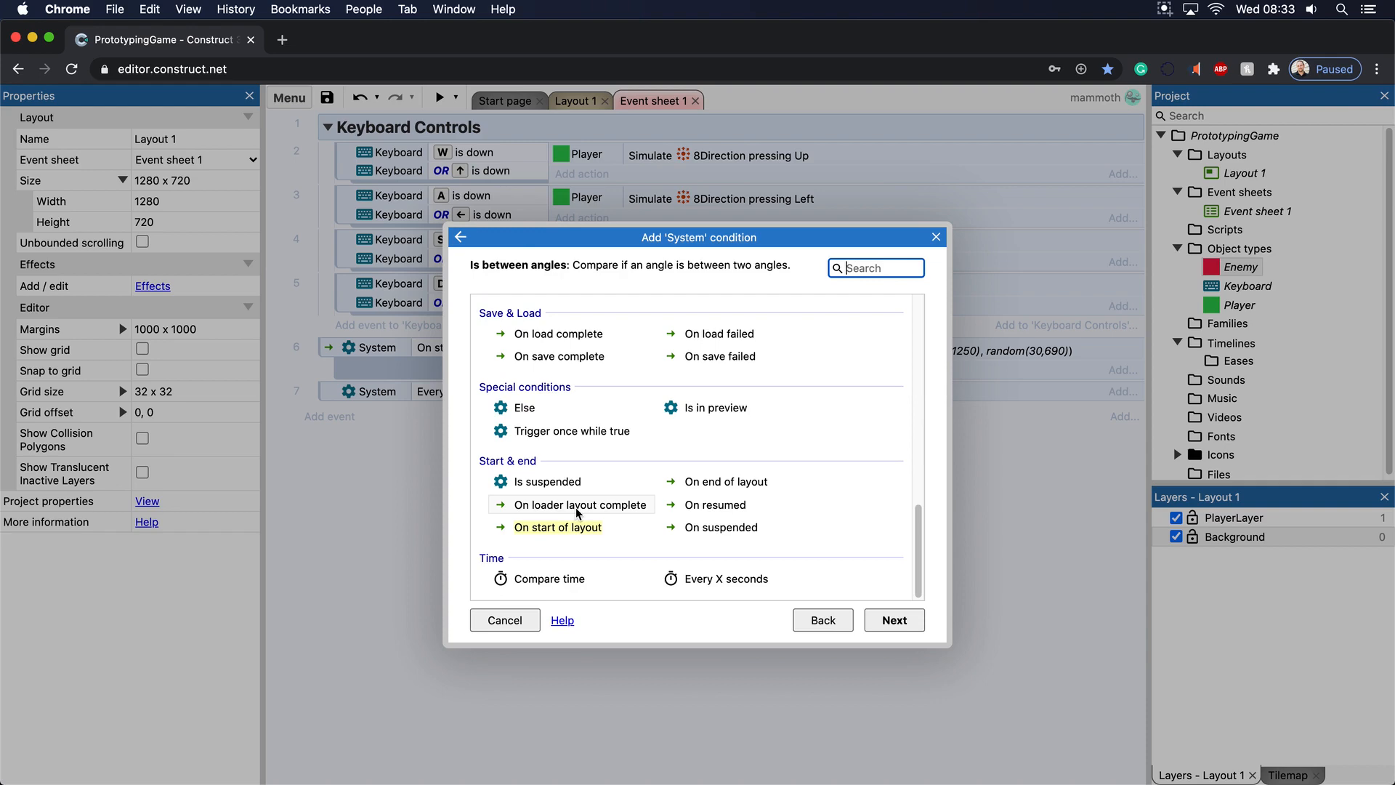
mouse_move(534, 562)
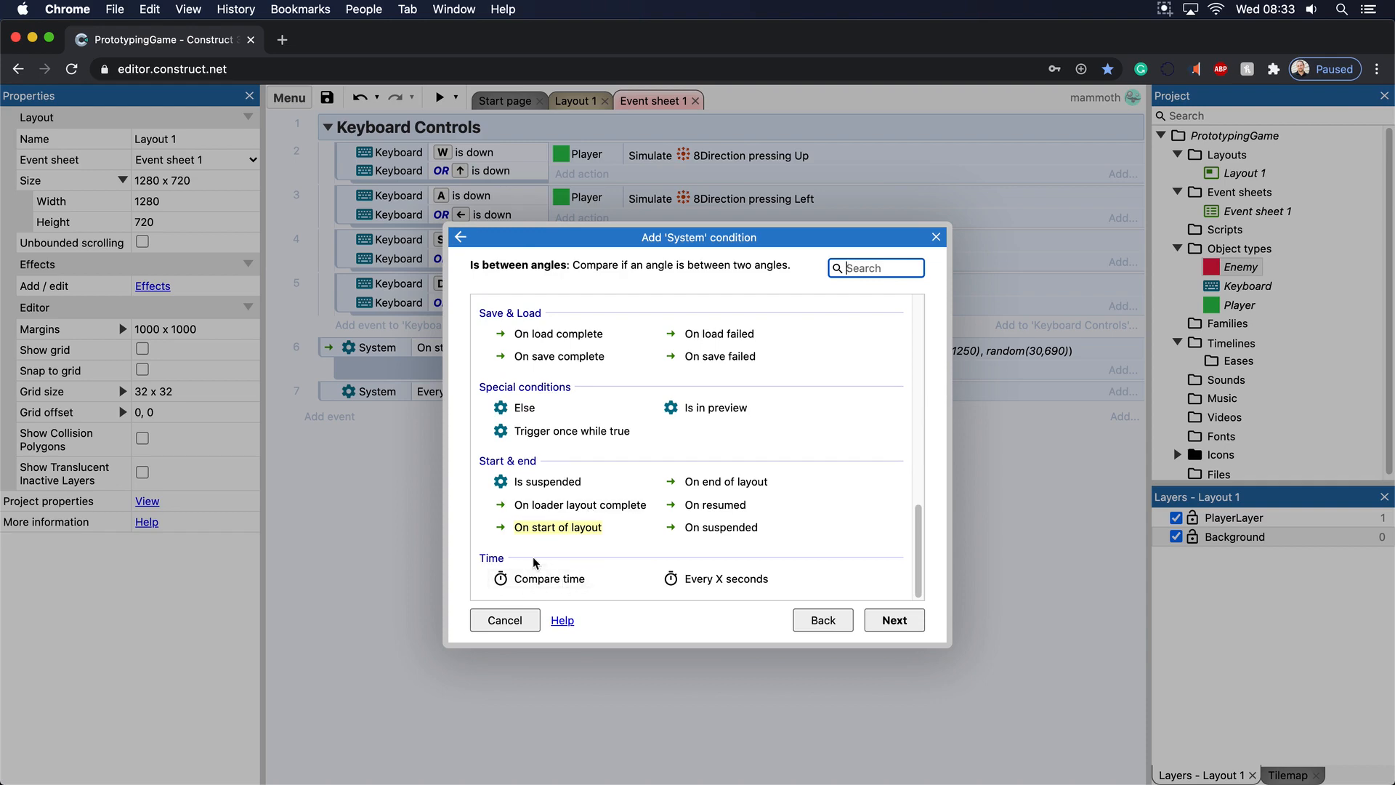
click(726, 579)
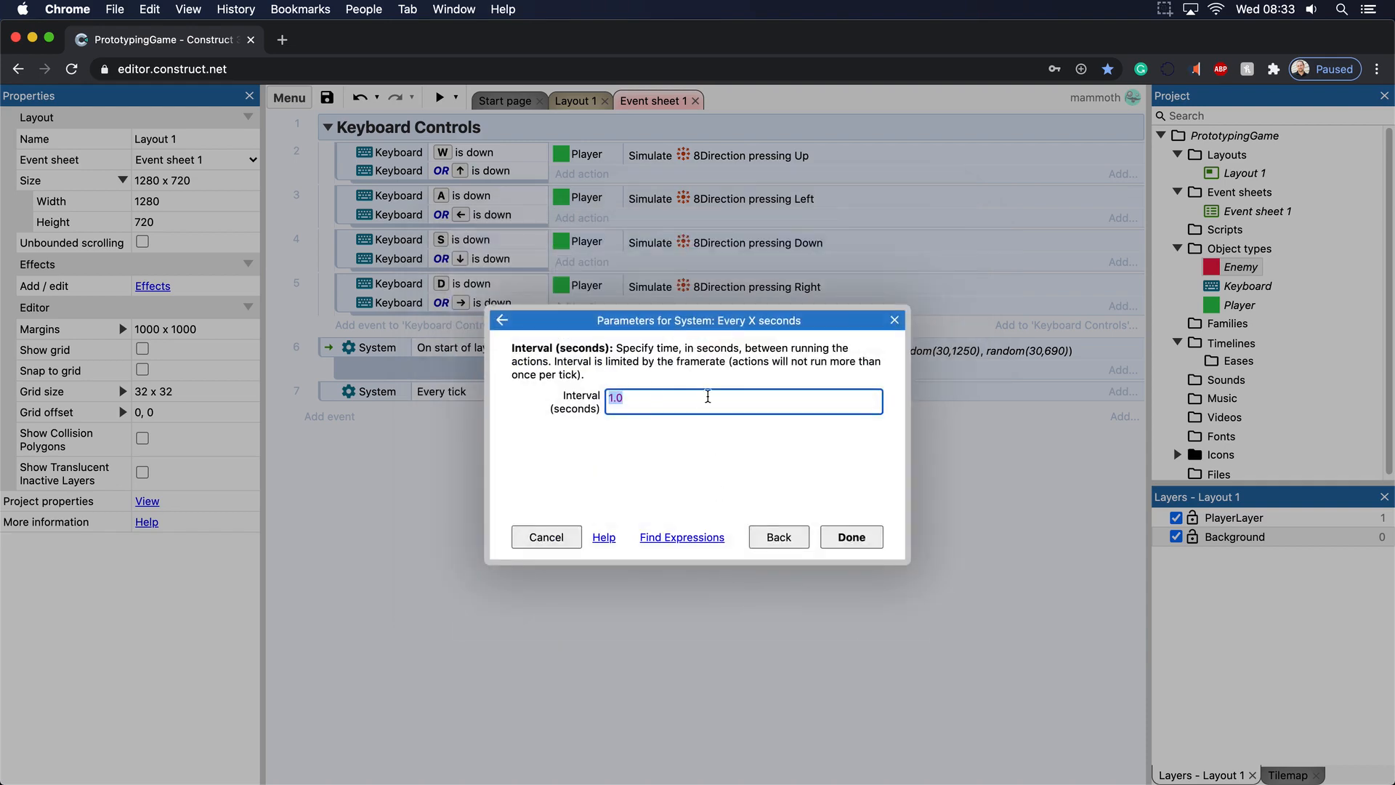
mouse_move(667, 459)
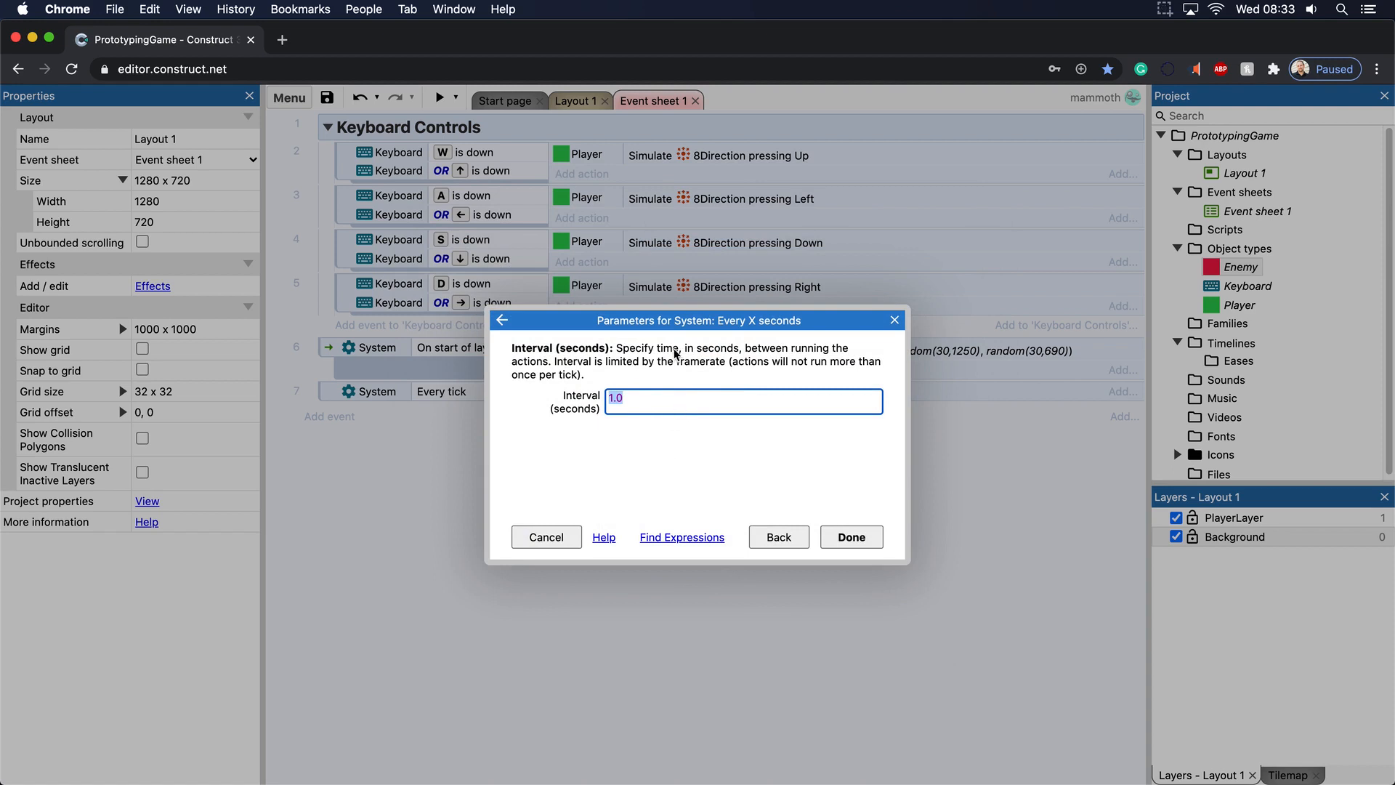
mouse_move(599, 360)
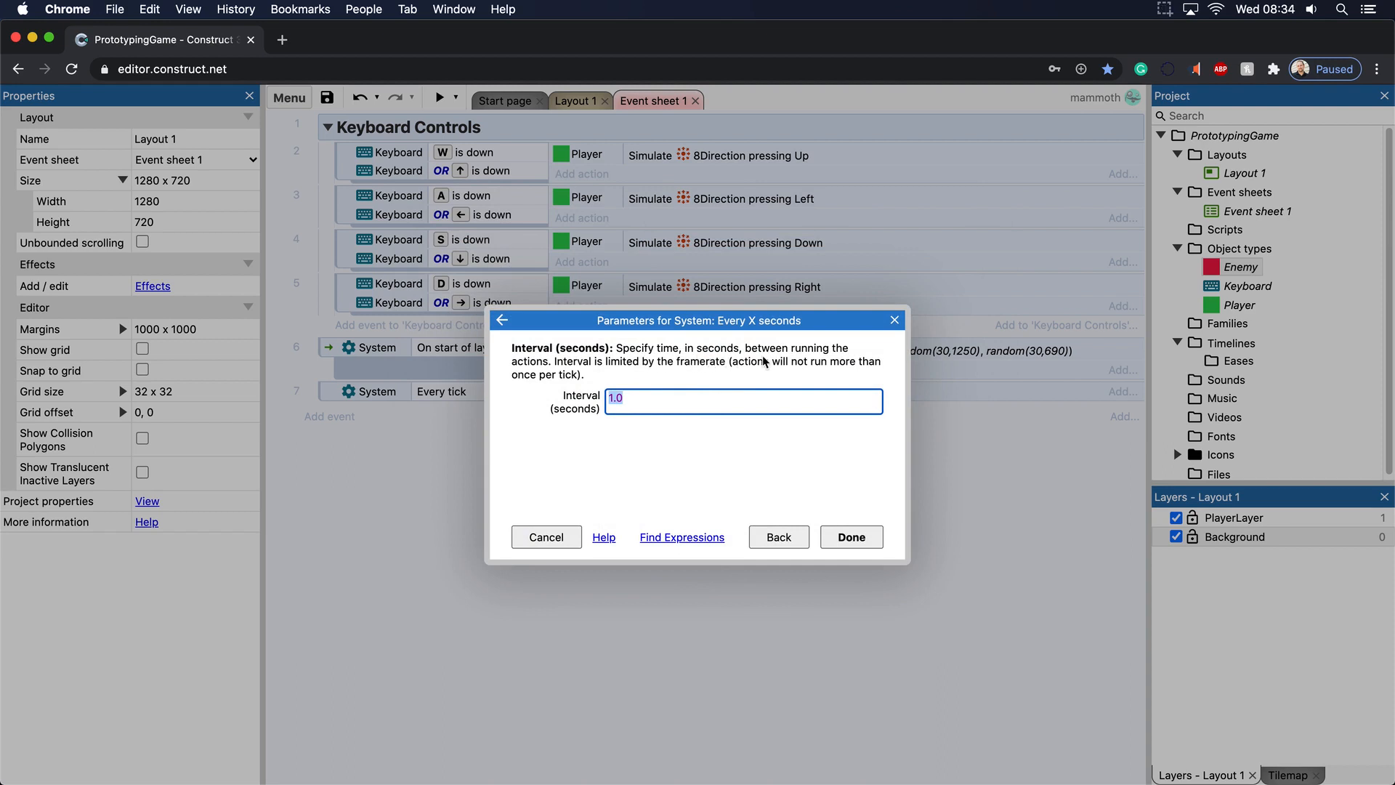
mouse_move(559, 370)
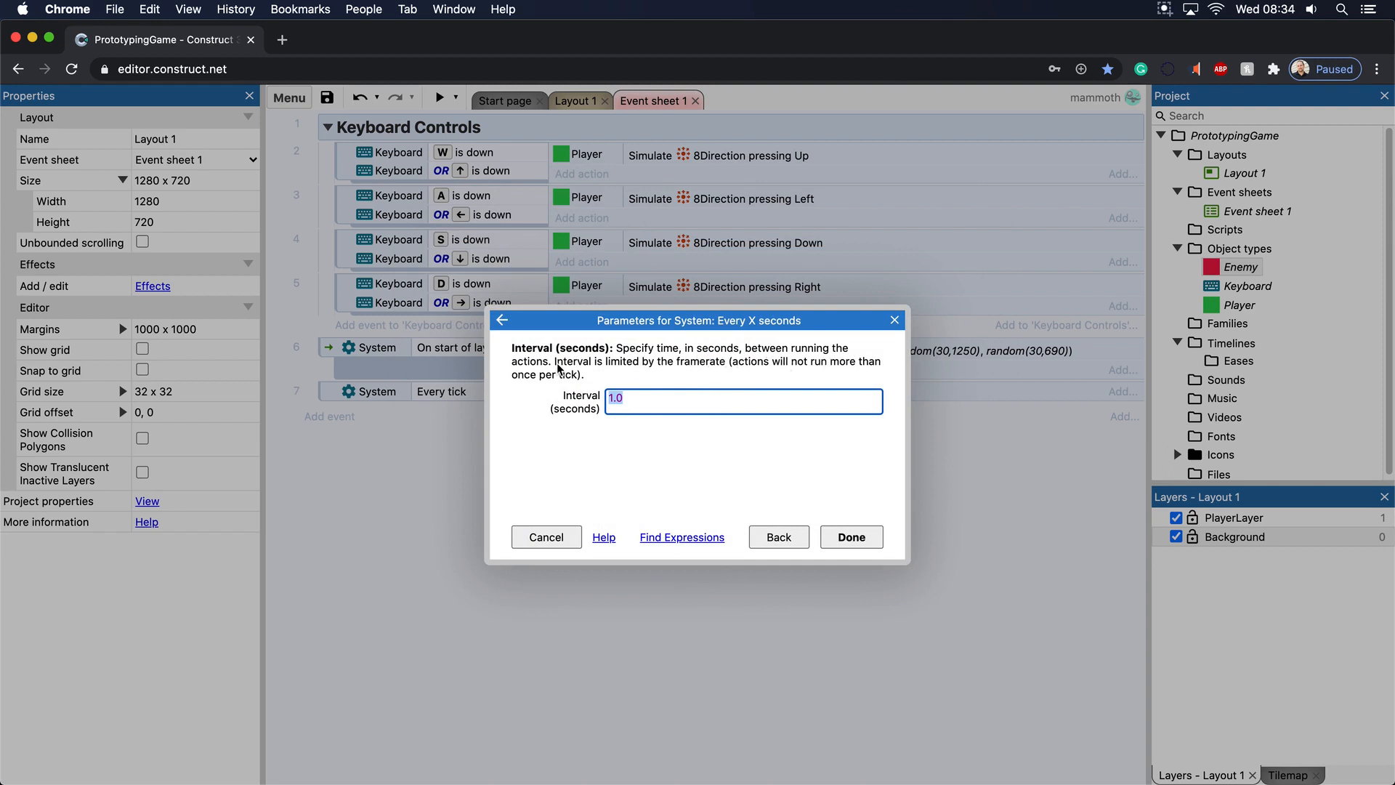
mouse_move(605, 418)
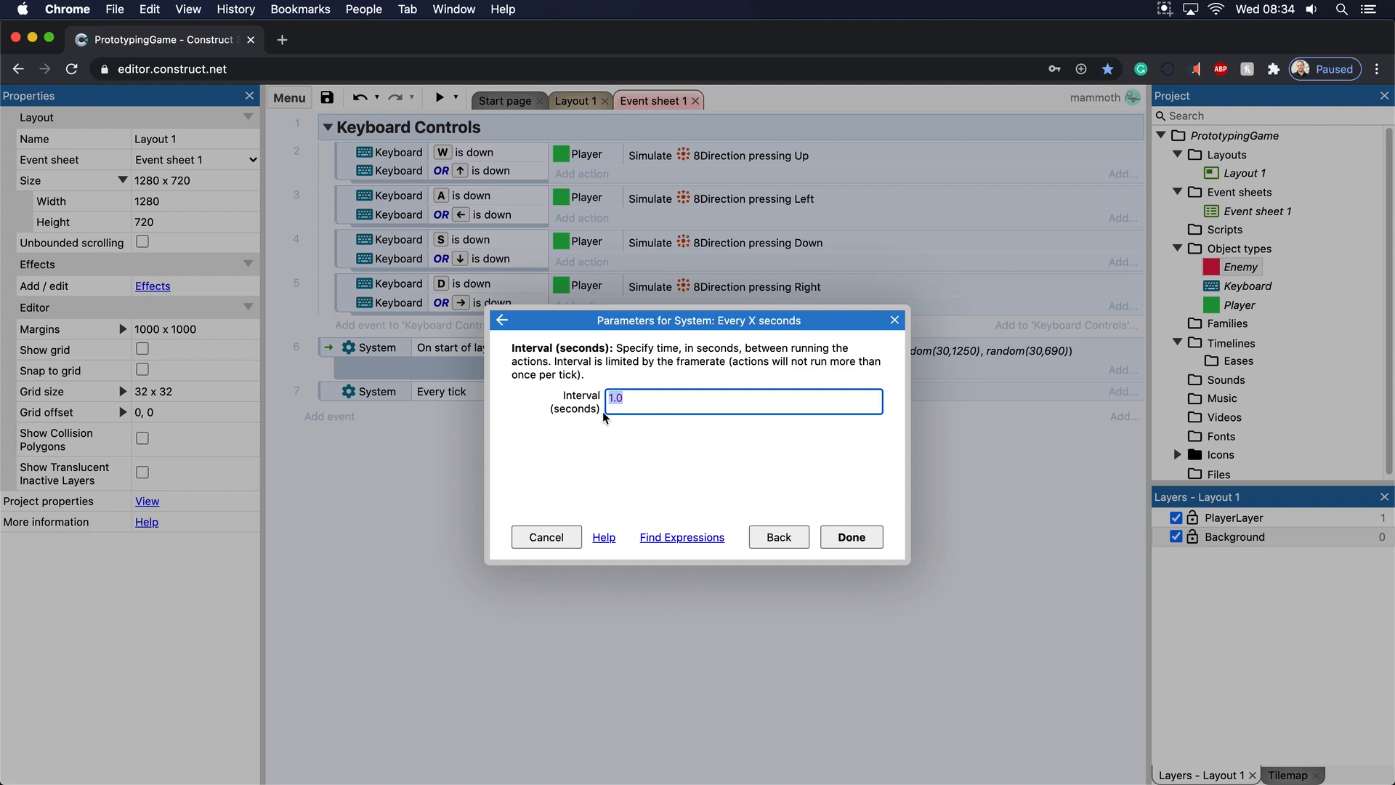
mouse_move(567, 336)
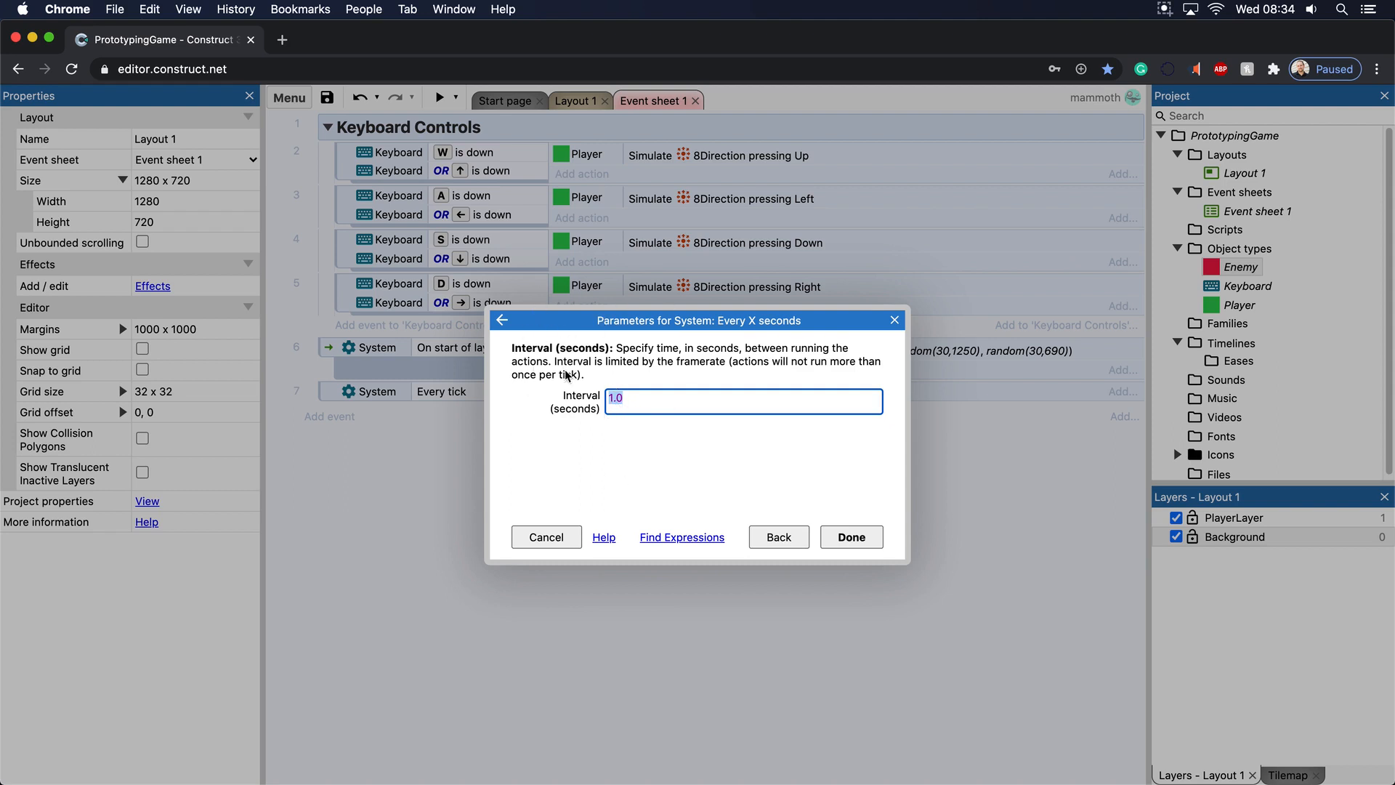
mouse_move(849, 537)
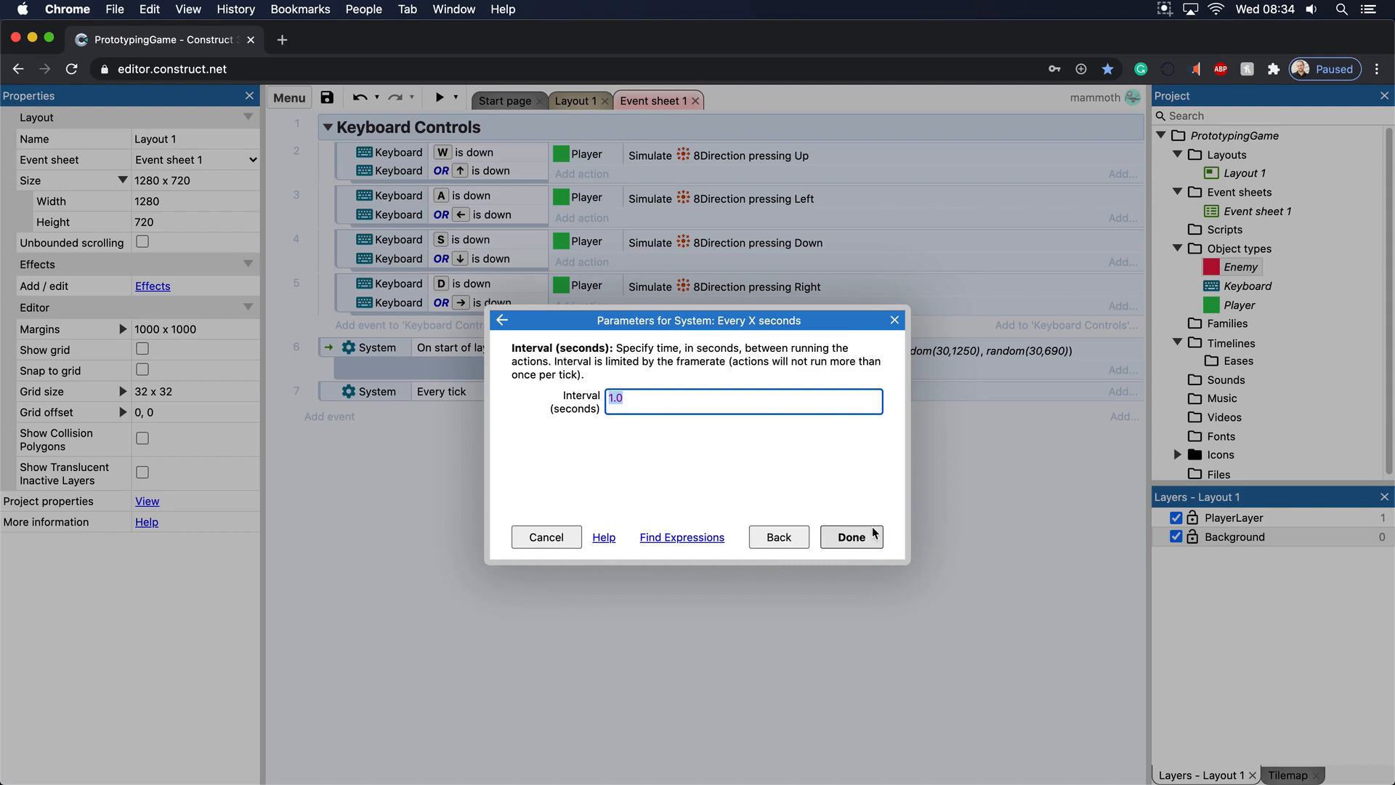
Keep the interval at 1.0 and create the Every 1.0 seconds event.
click(851, 536)
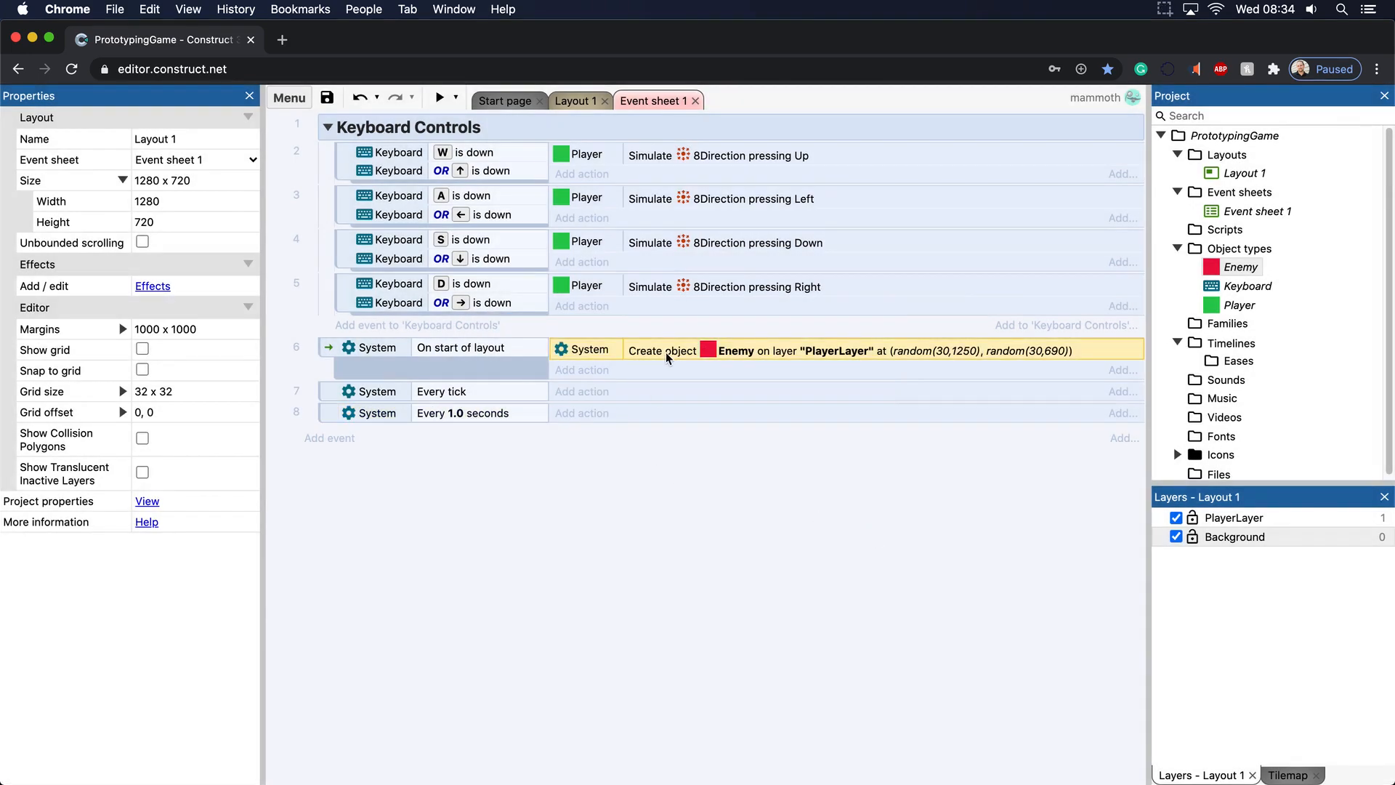
mouse_move(602, 360)
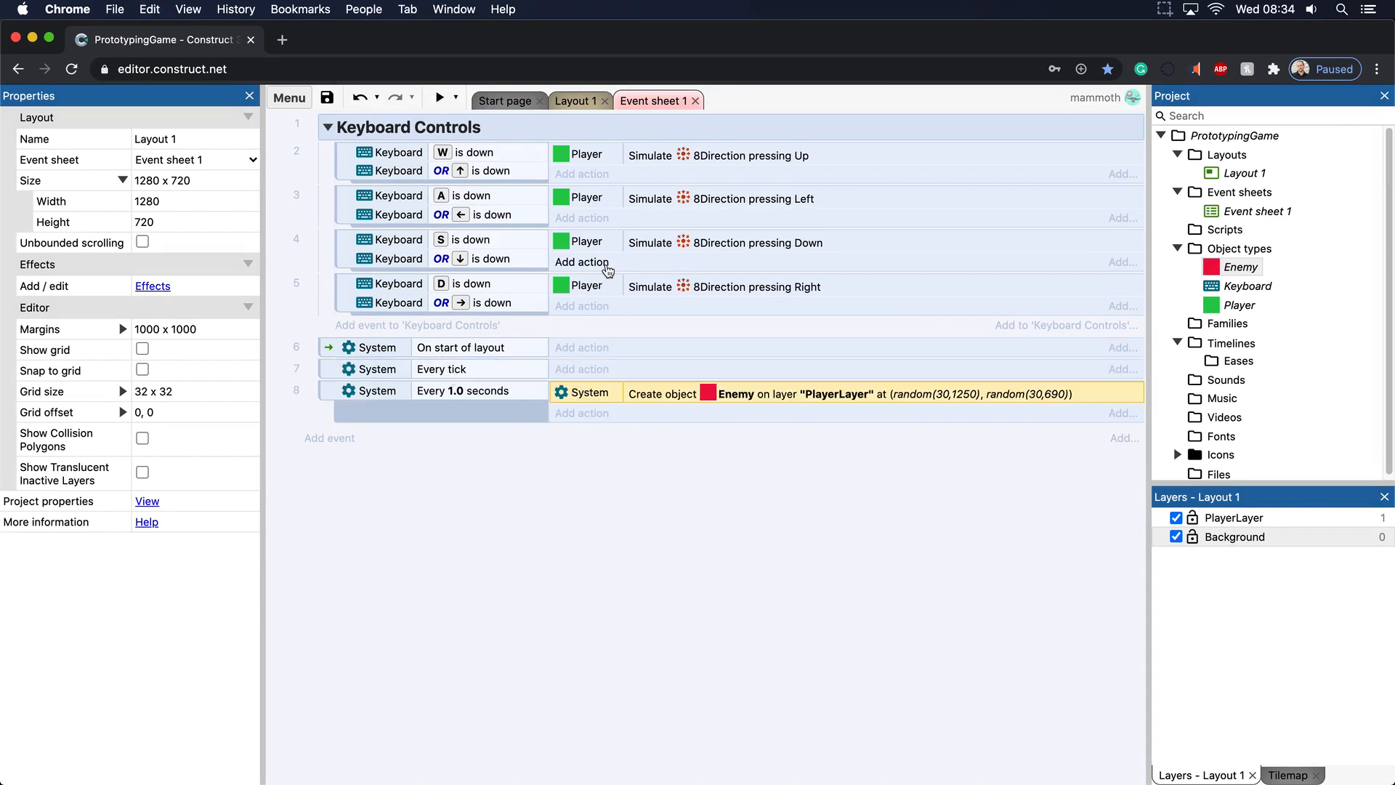
Preview the game to watch enemies spawn every second, then close the preview.
click(439, 98)
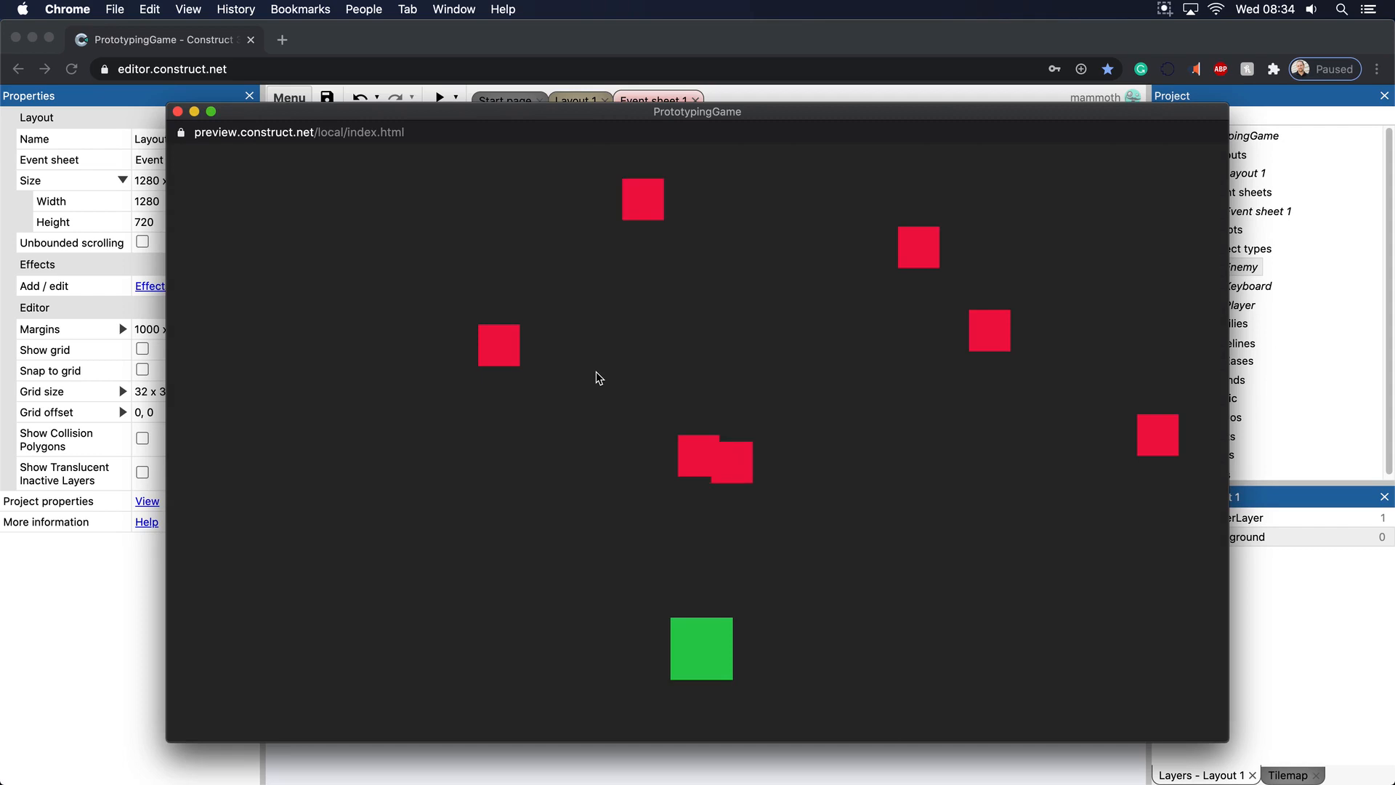
mouse_move(471, 218)
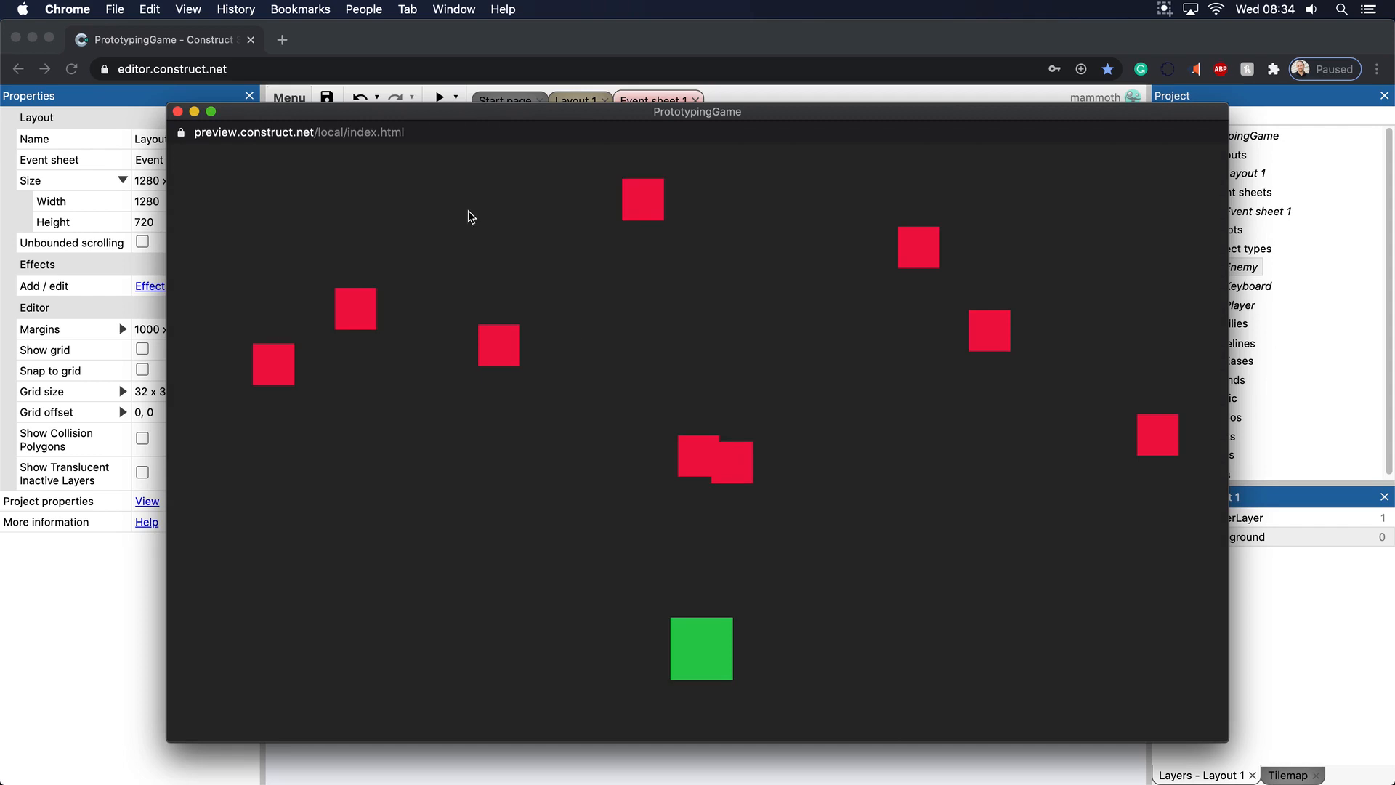
click(178, 111)
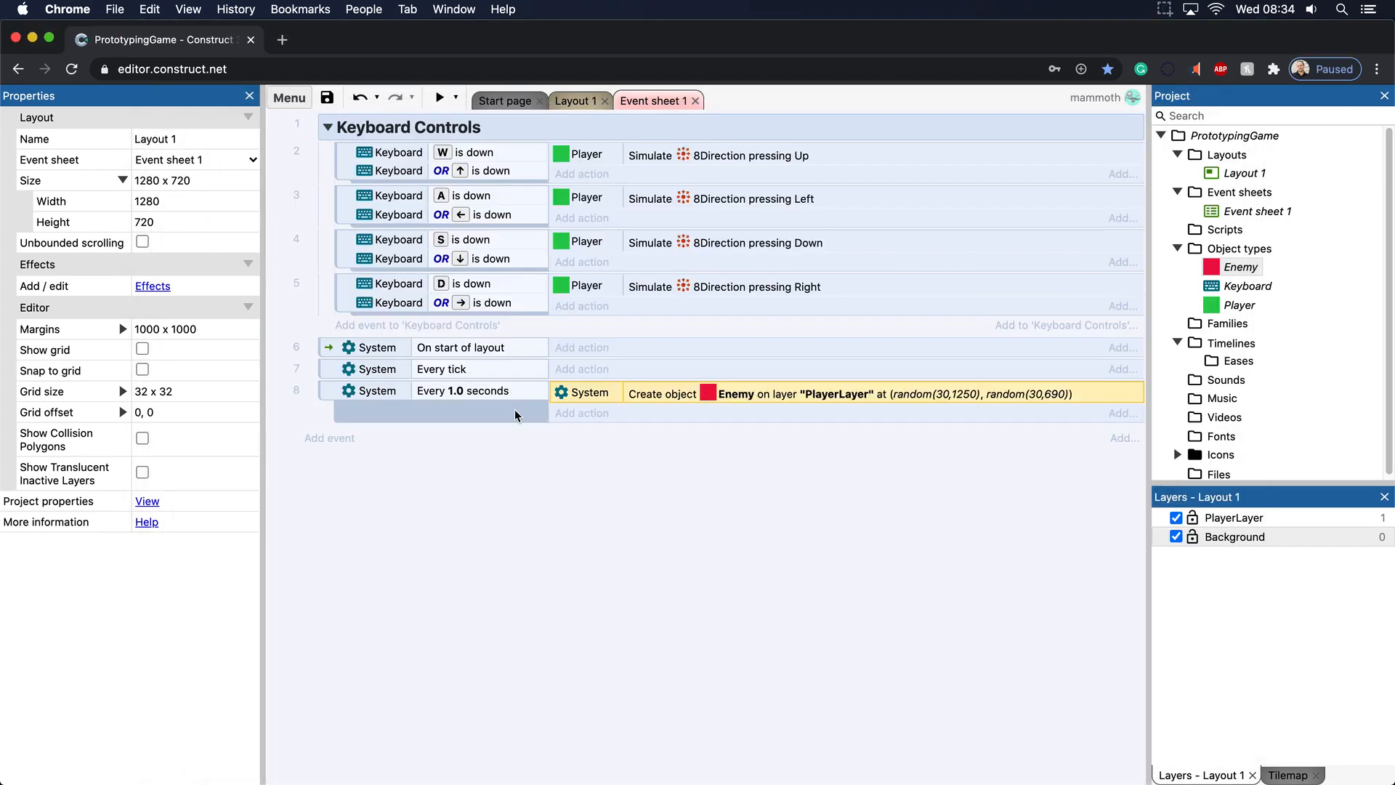
Change the timed event's interval to 0.2 seconds and preview the faster spawning.
double_click(450, 390)
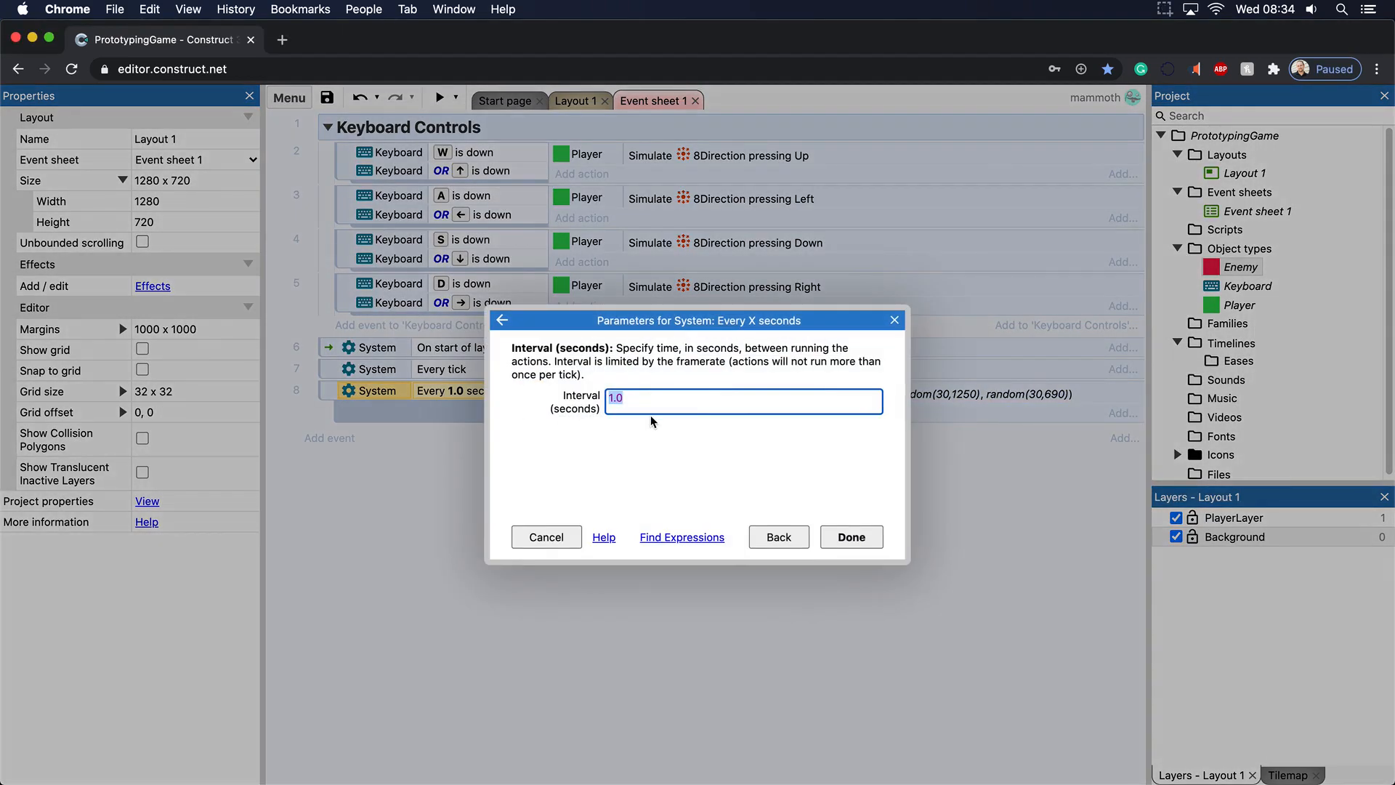
text(0.2)
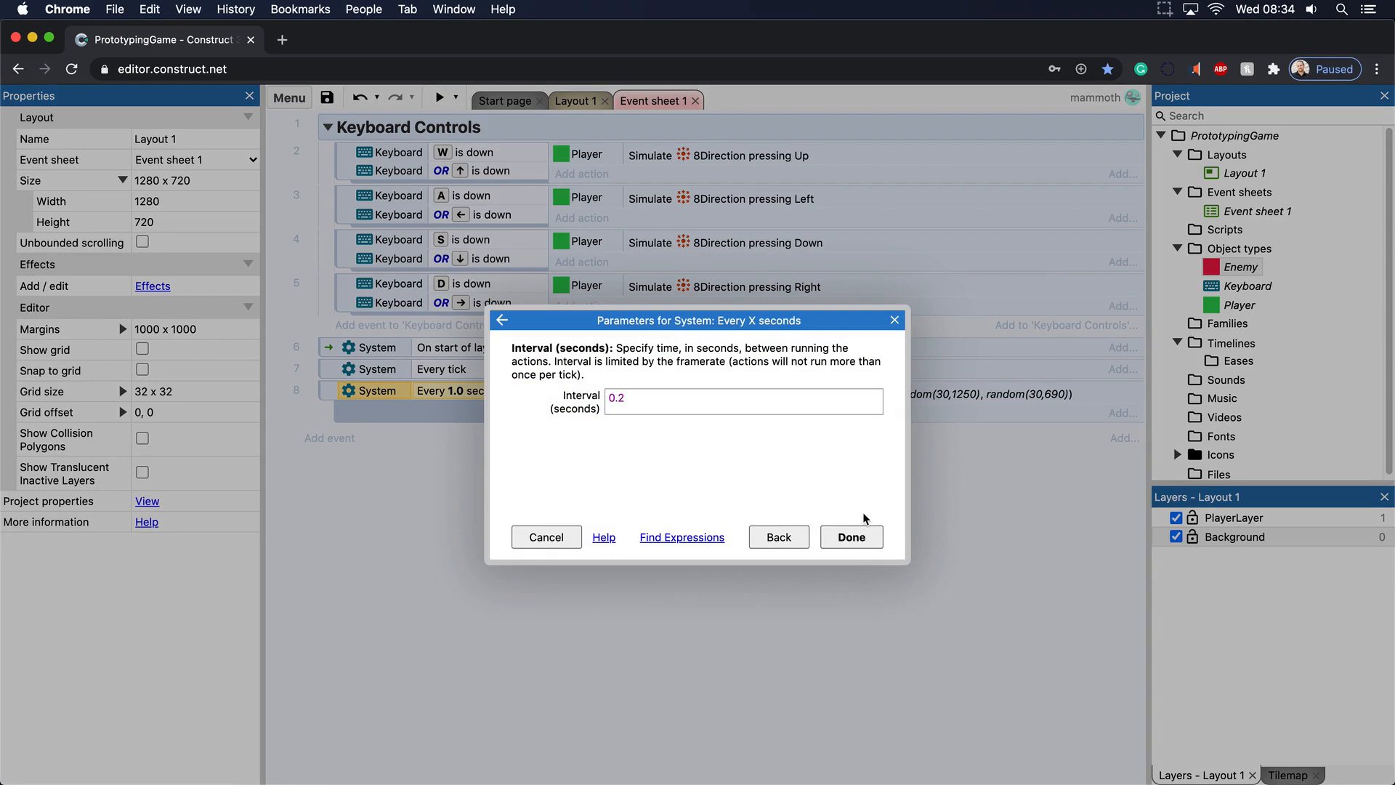
click(849, 536)
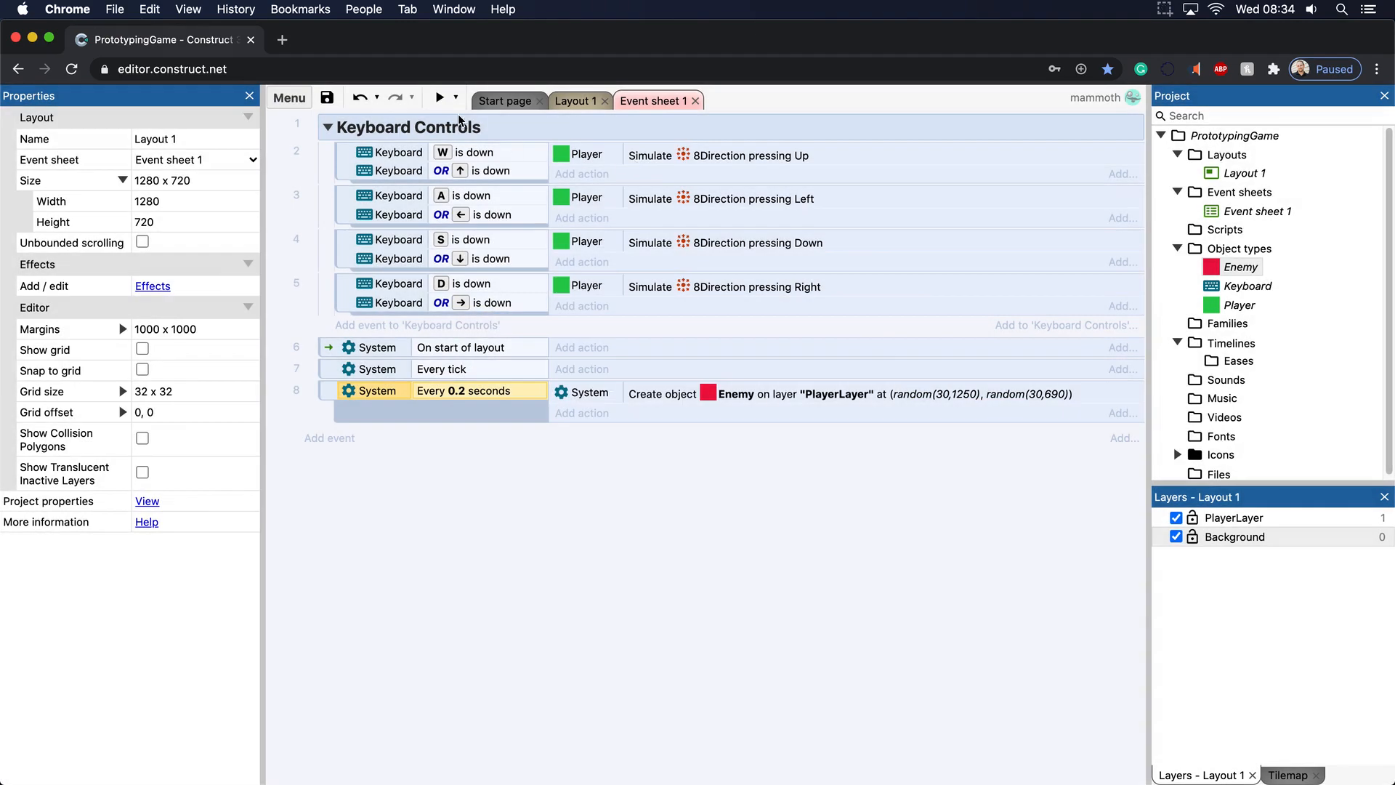
click(439, 98)
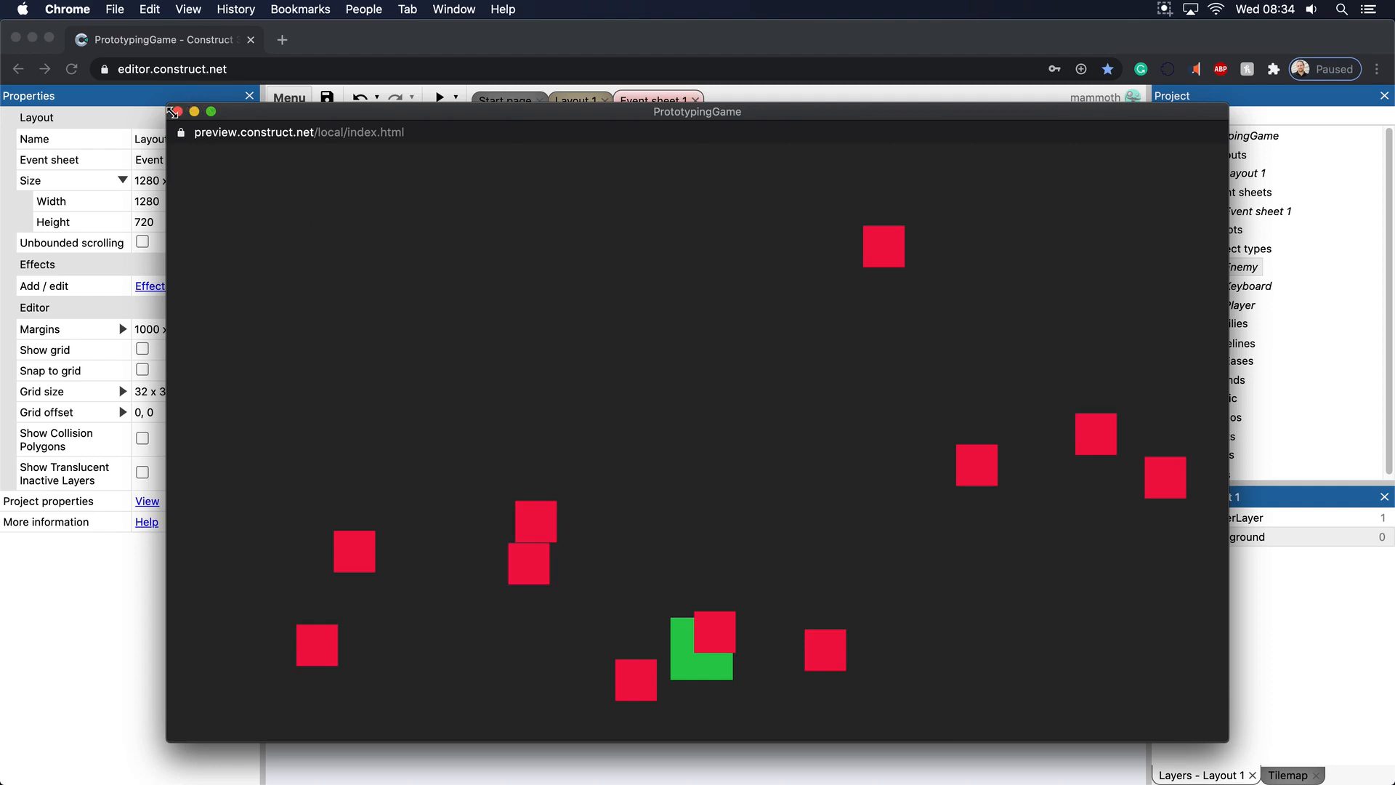
click(176, 112)
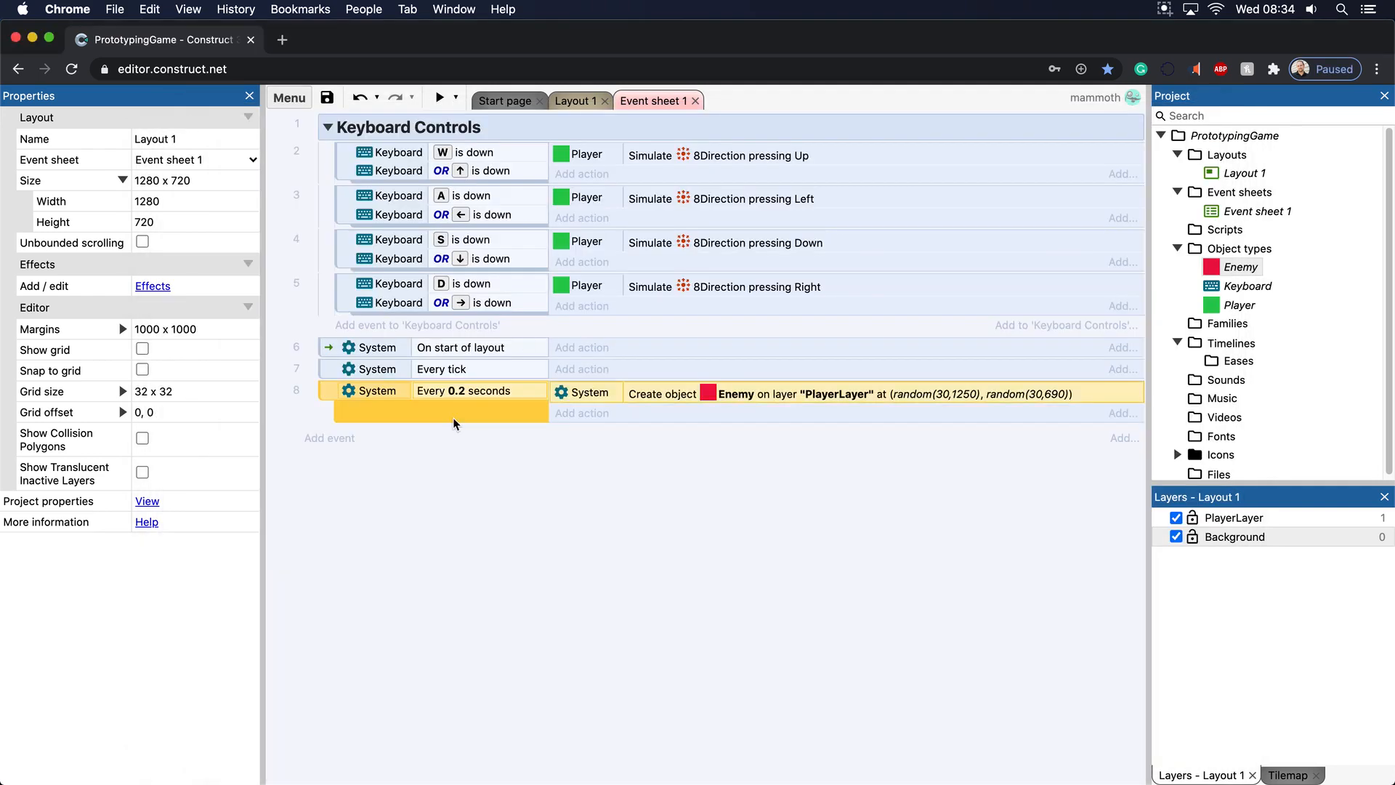
mouse_move(535, 440)
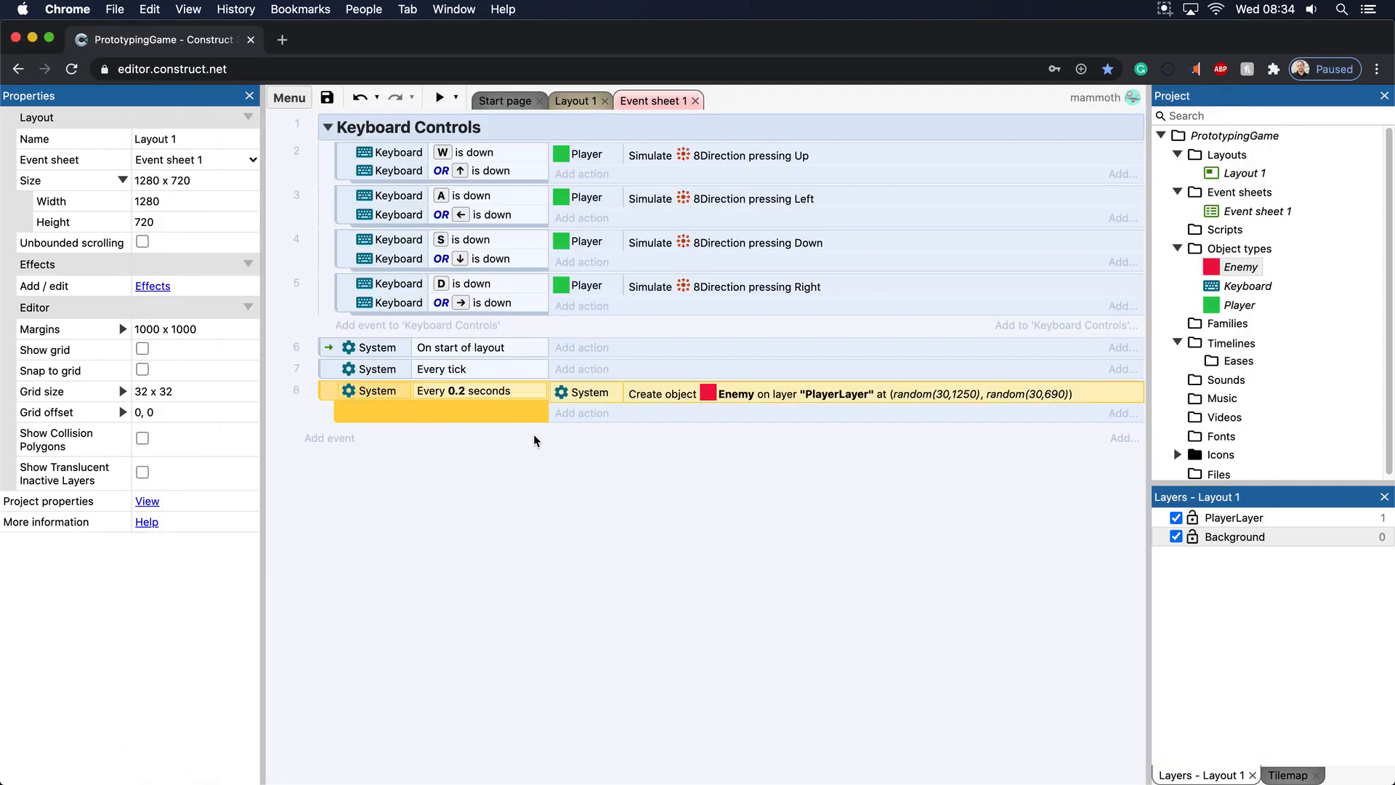
right_click(534, 440)
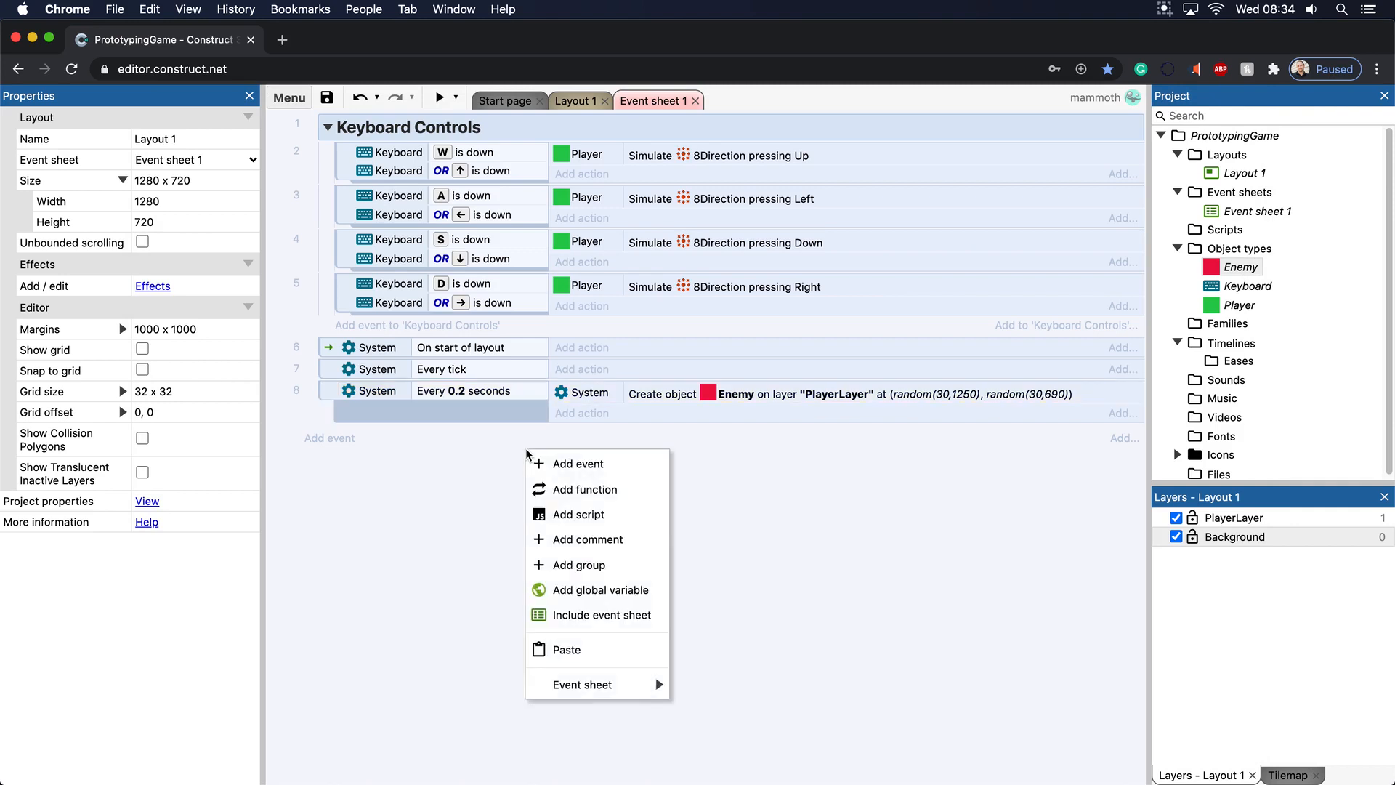
click(501, 460)
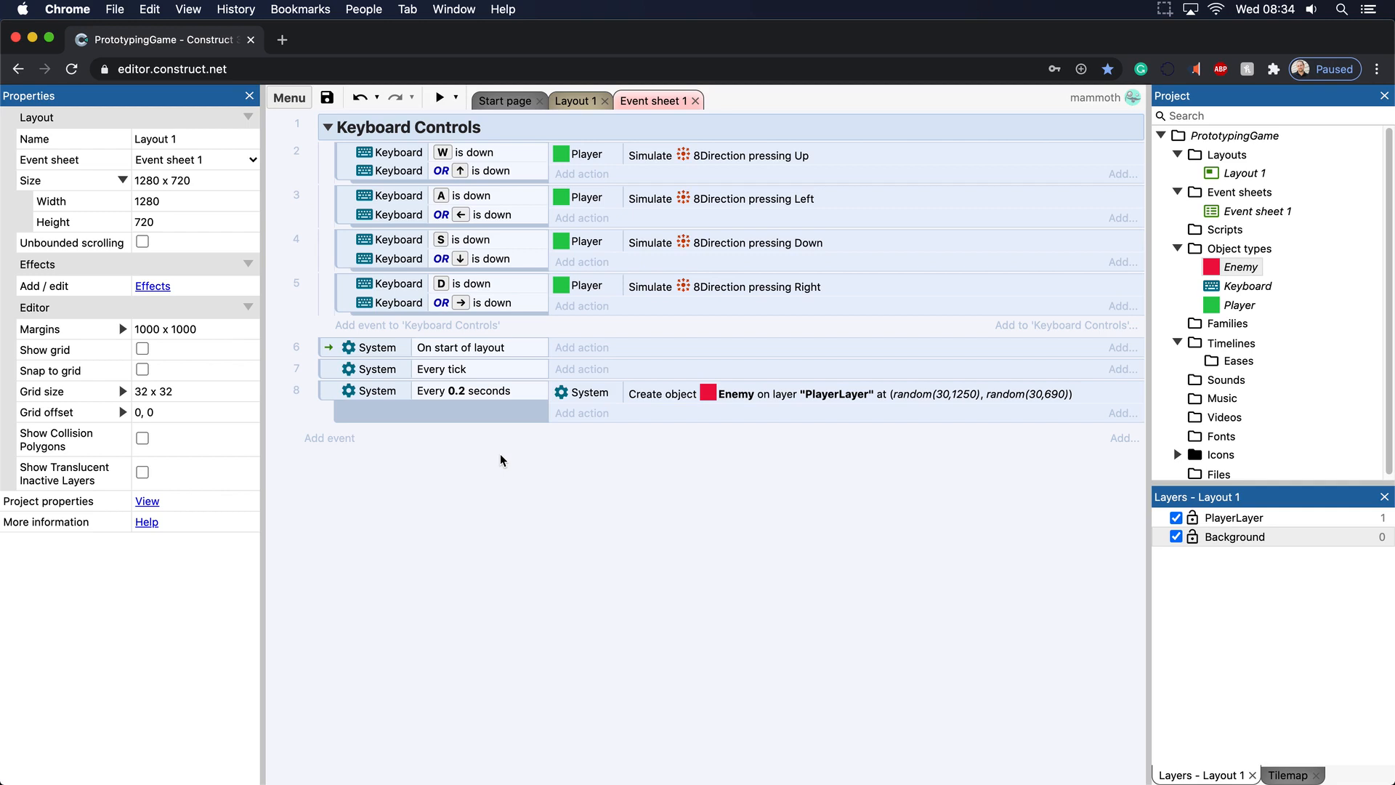
mouse_move(487, 446)
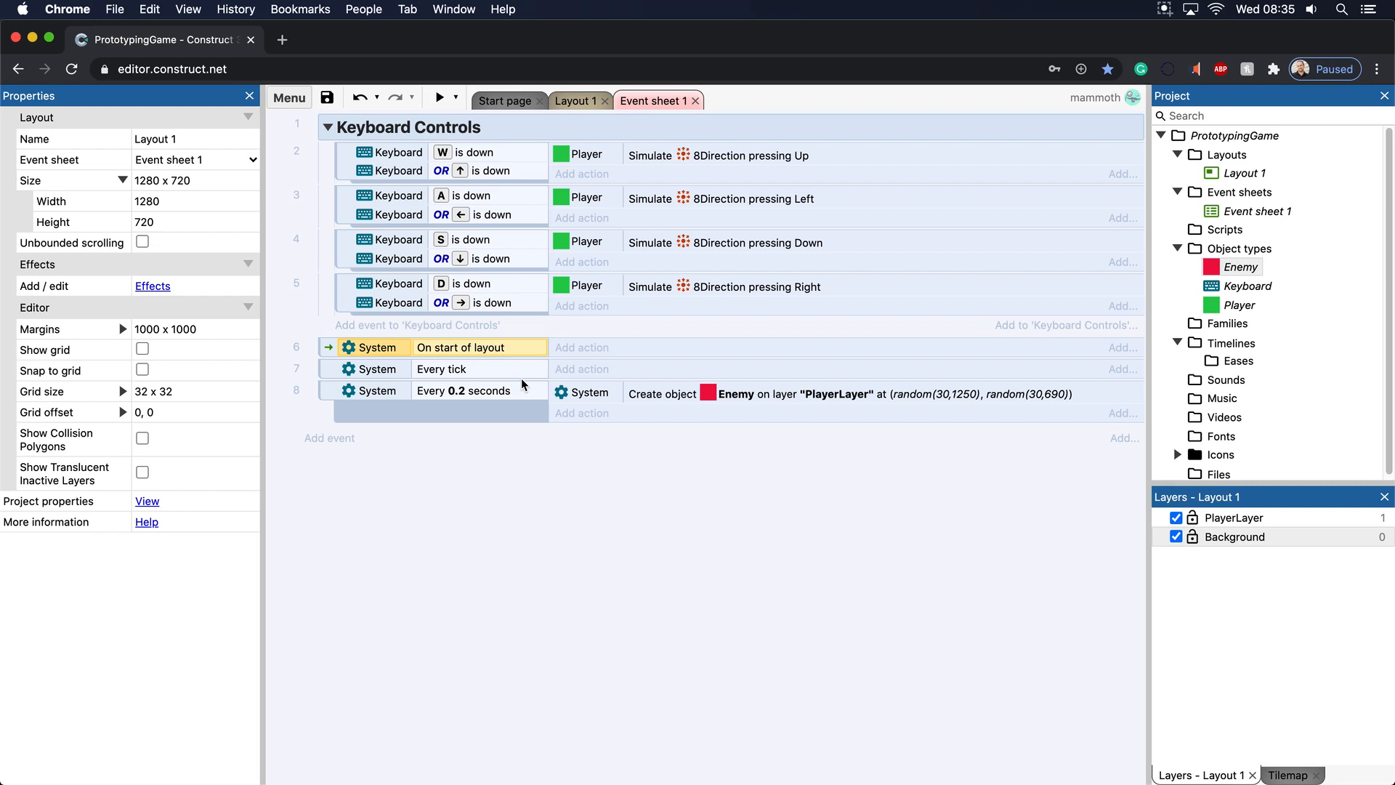
mouse_move(496, 432)
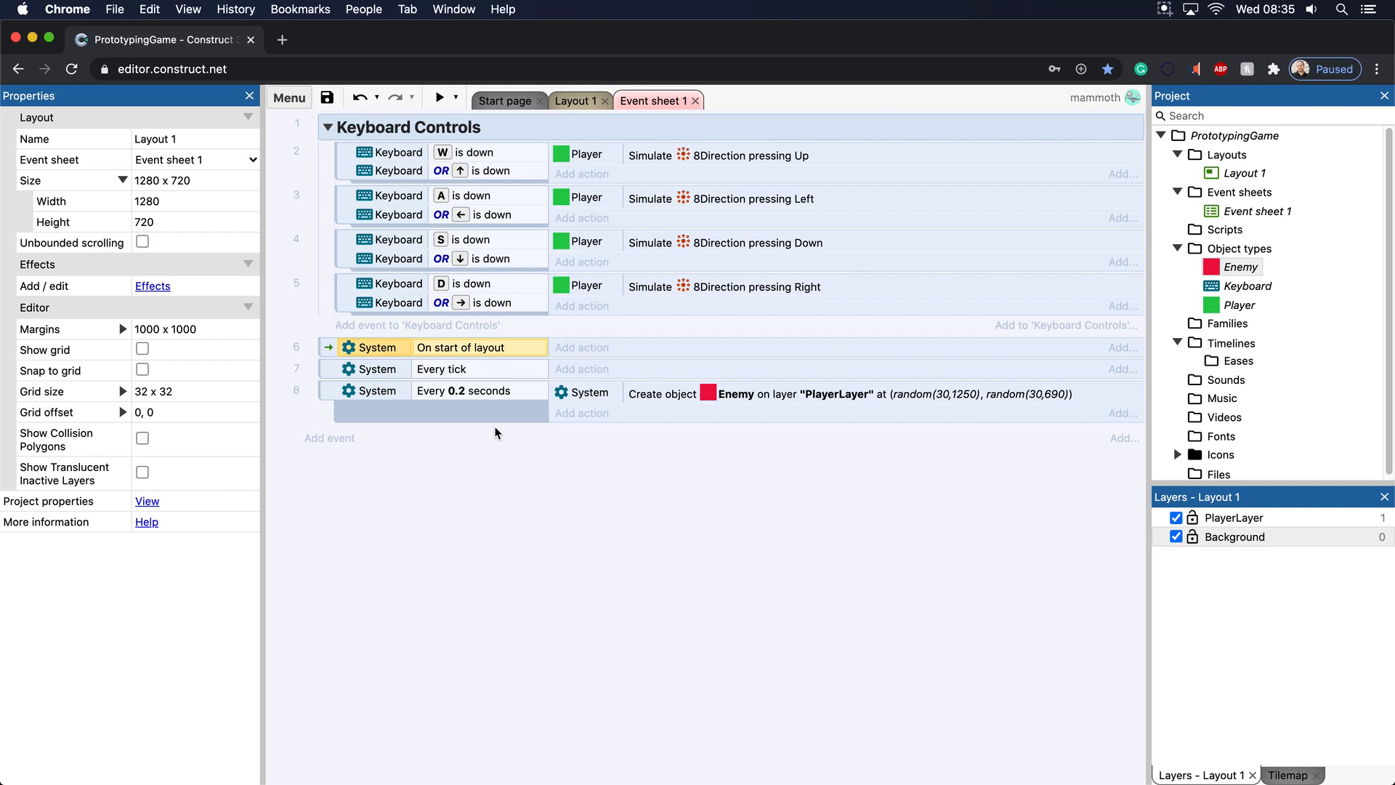
mouse_move(424, 463)
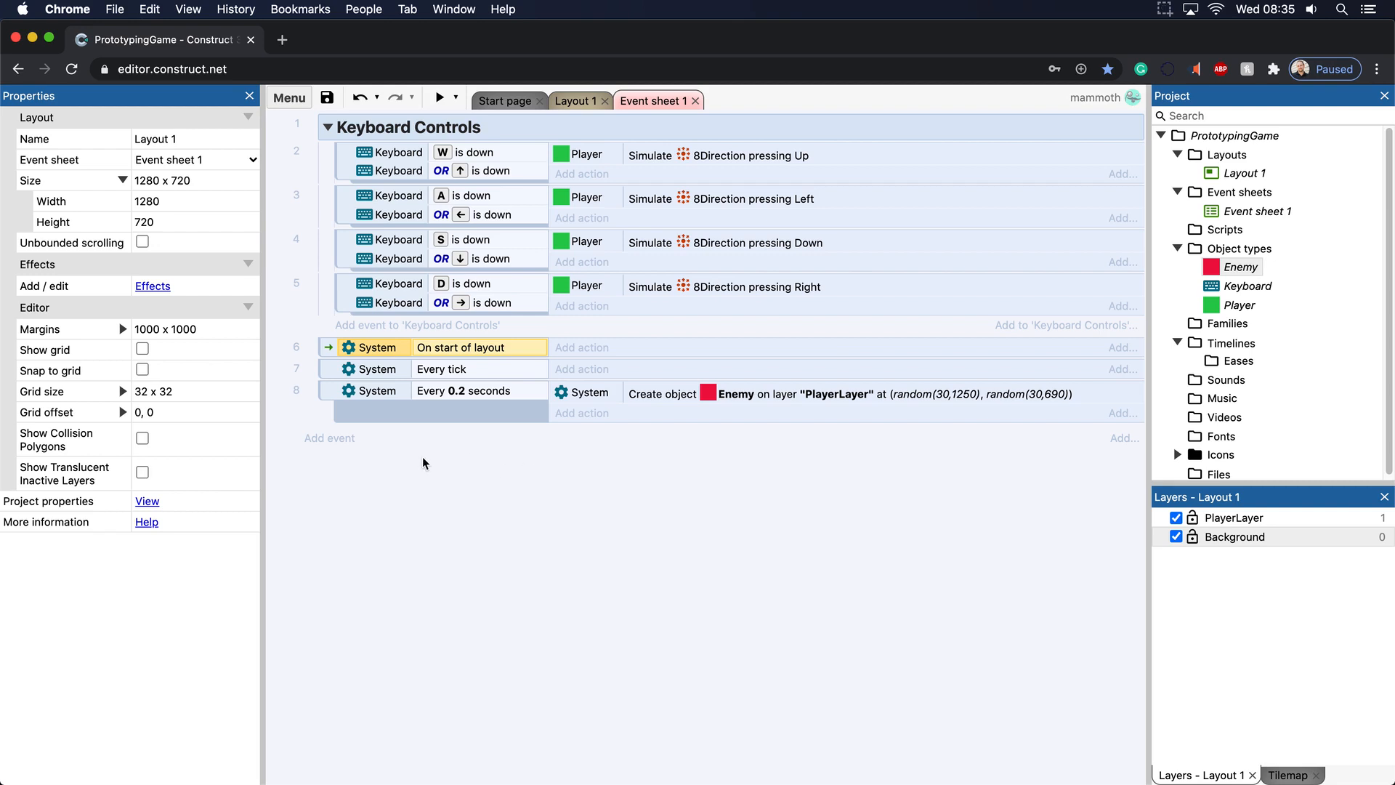
Add a function from the event sheet context menu, retrying to reopen the naming dialog.
right_click(423, 463)
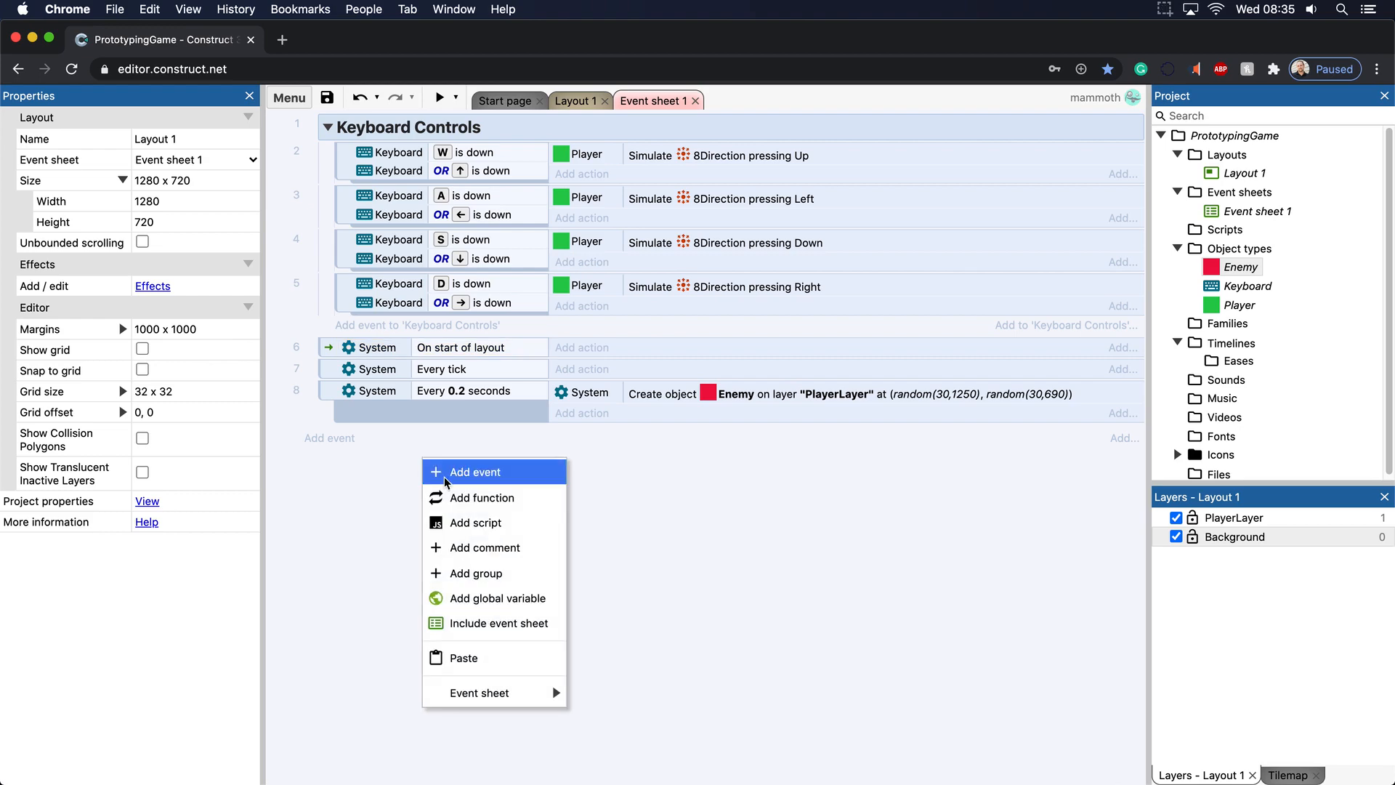
click(484, 497)
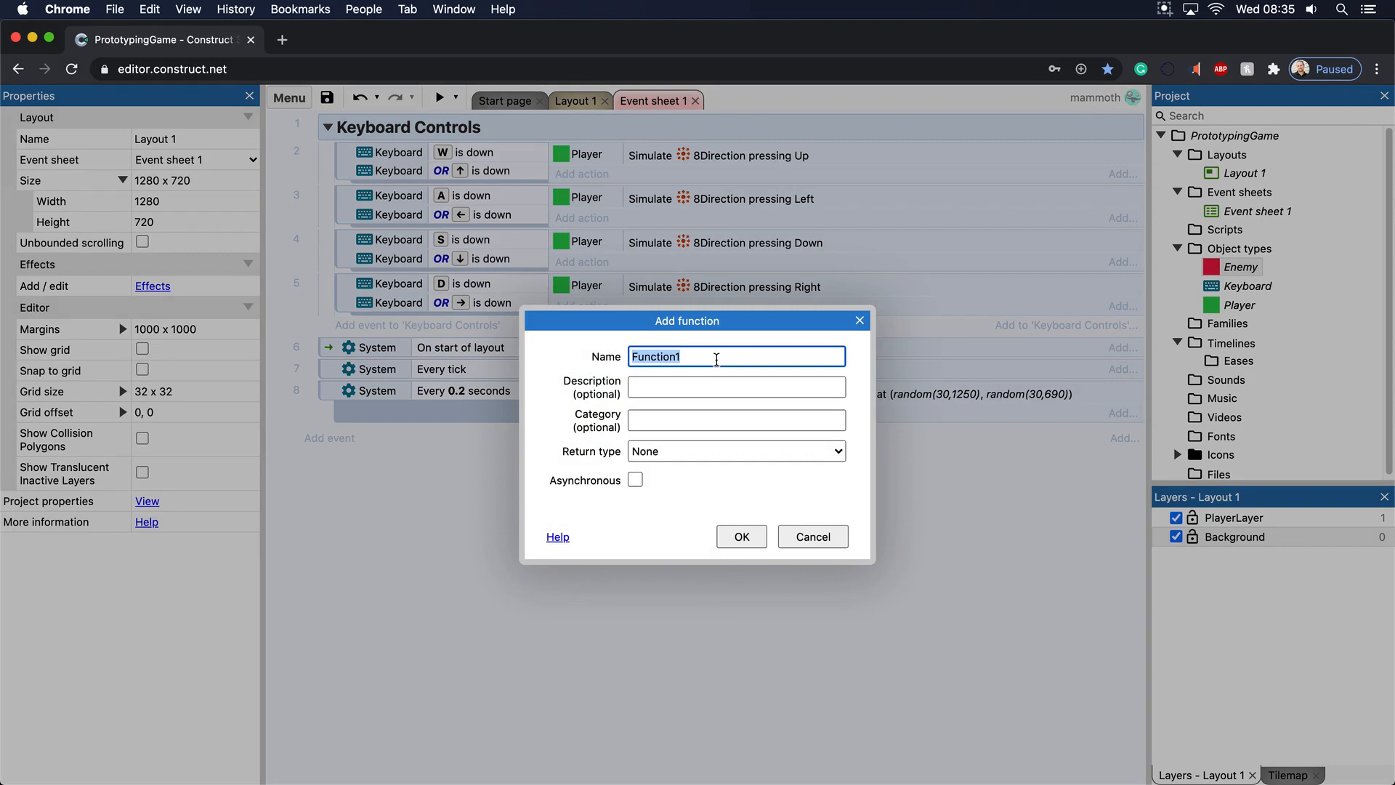
click(742, 536)
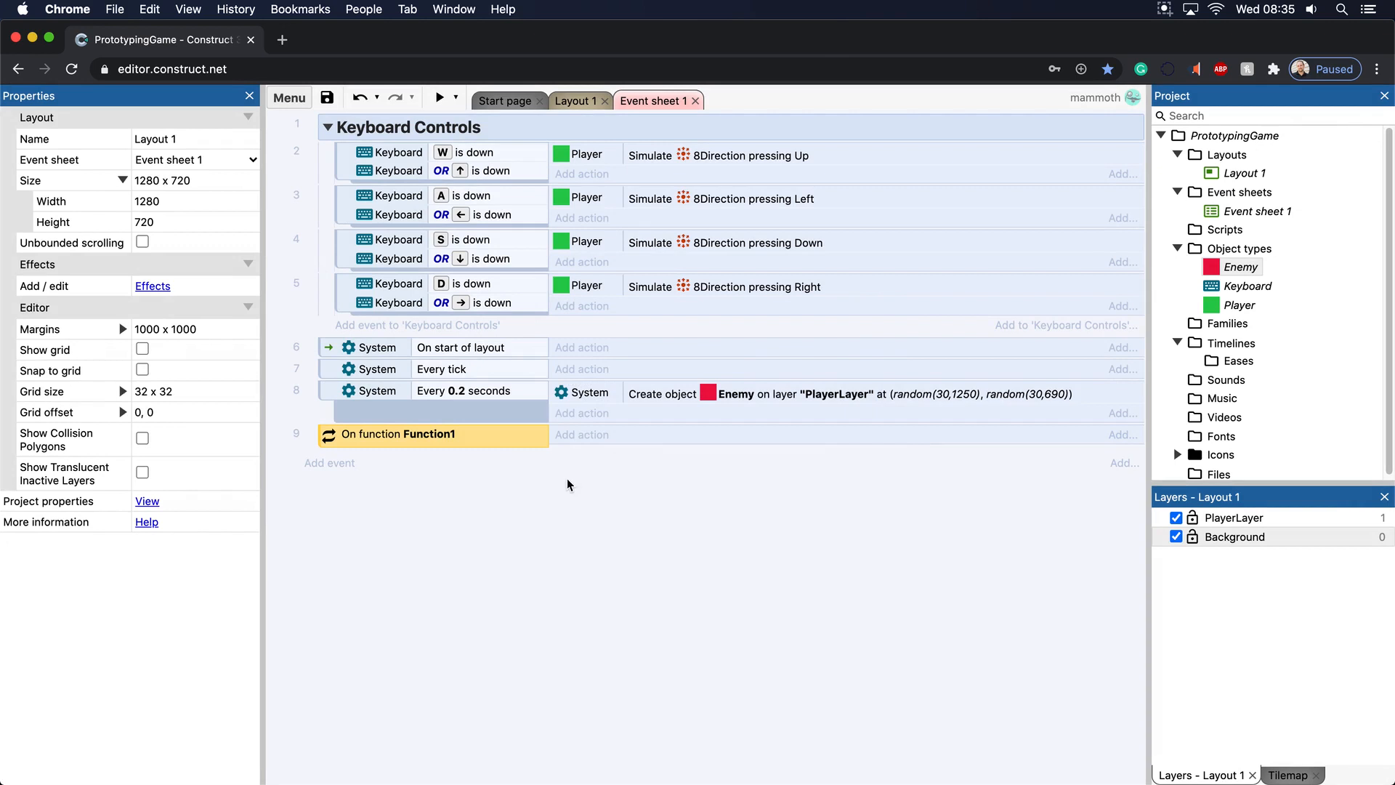
mouse_move(449, 445)
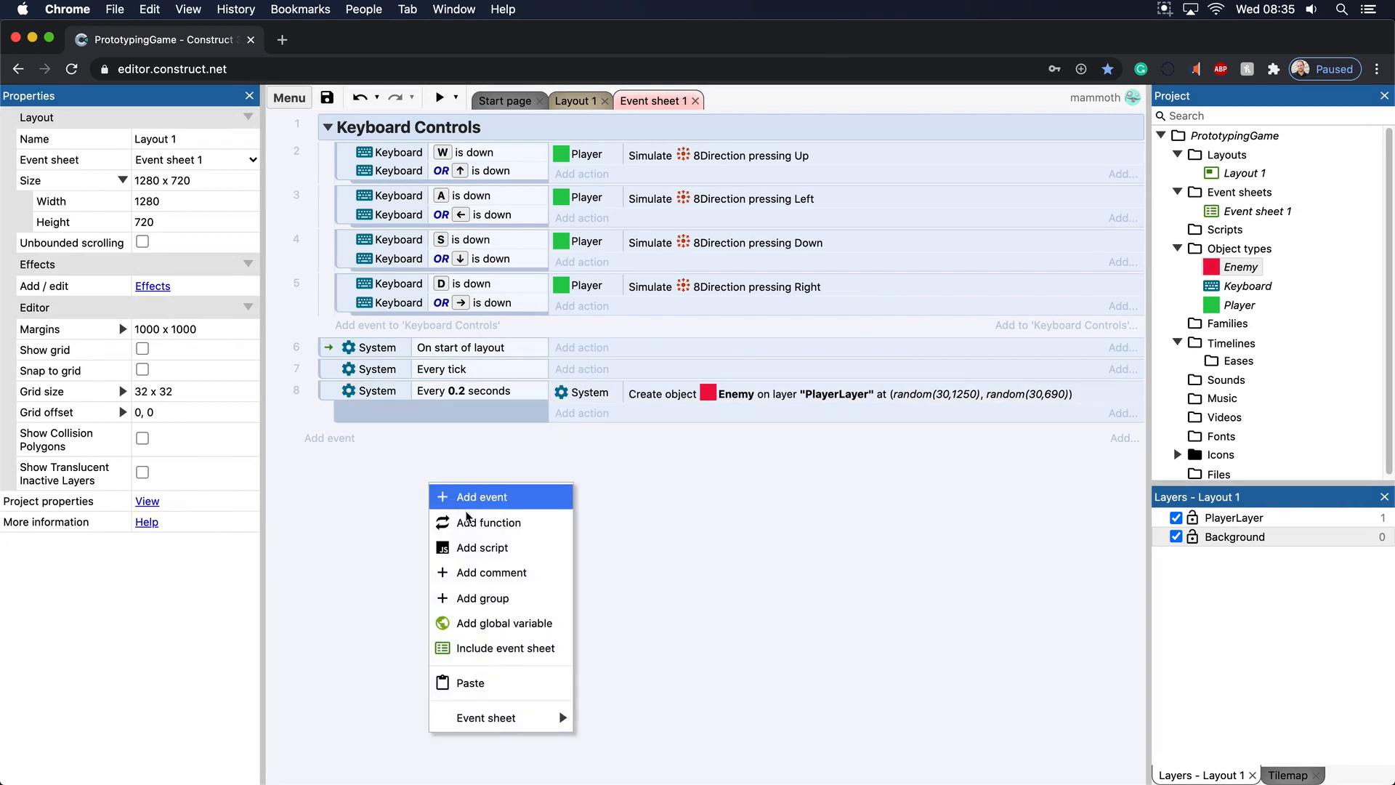
mouse_move(488, 522)
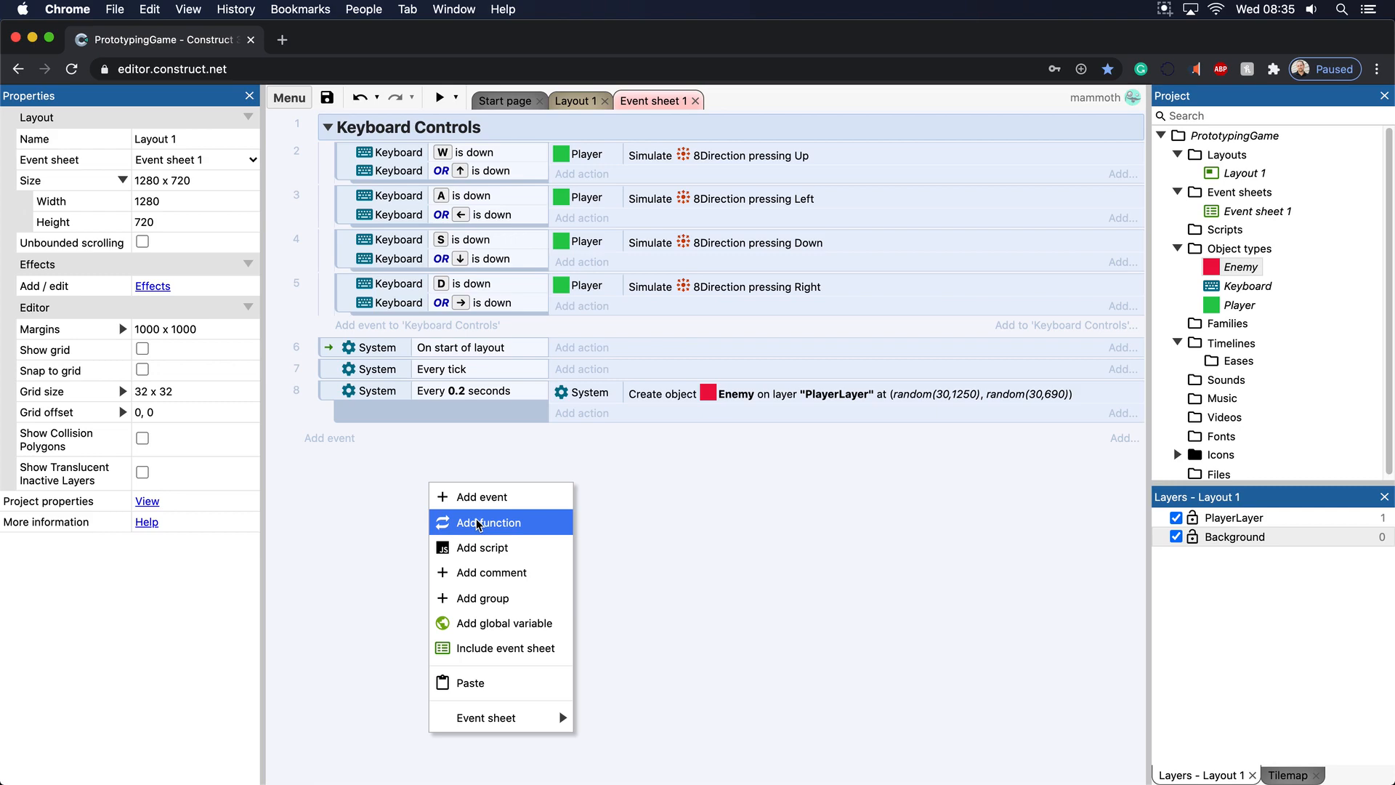
click(483, 523)
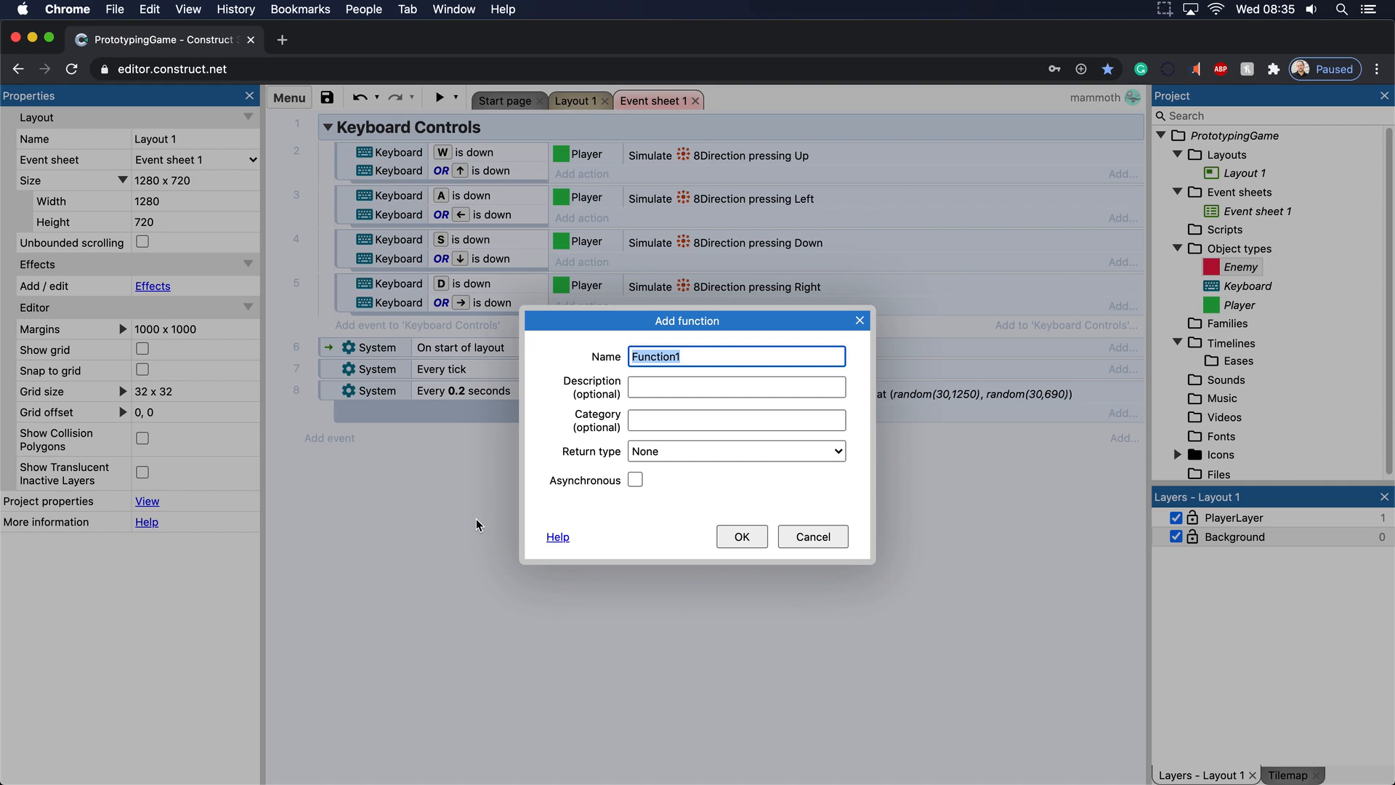
Name the new function SpawnEnemy and confirm it.
text(Spa)
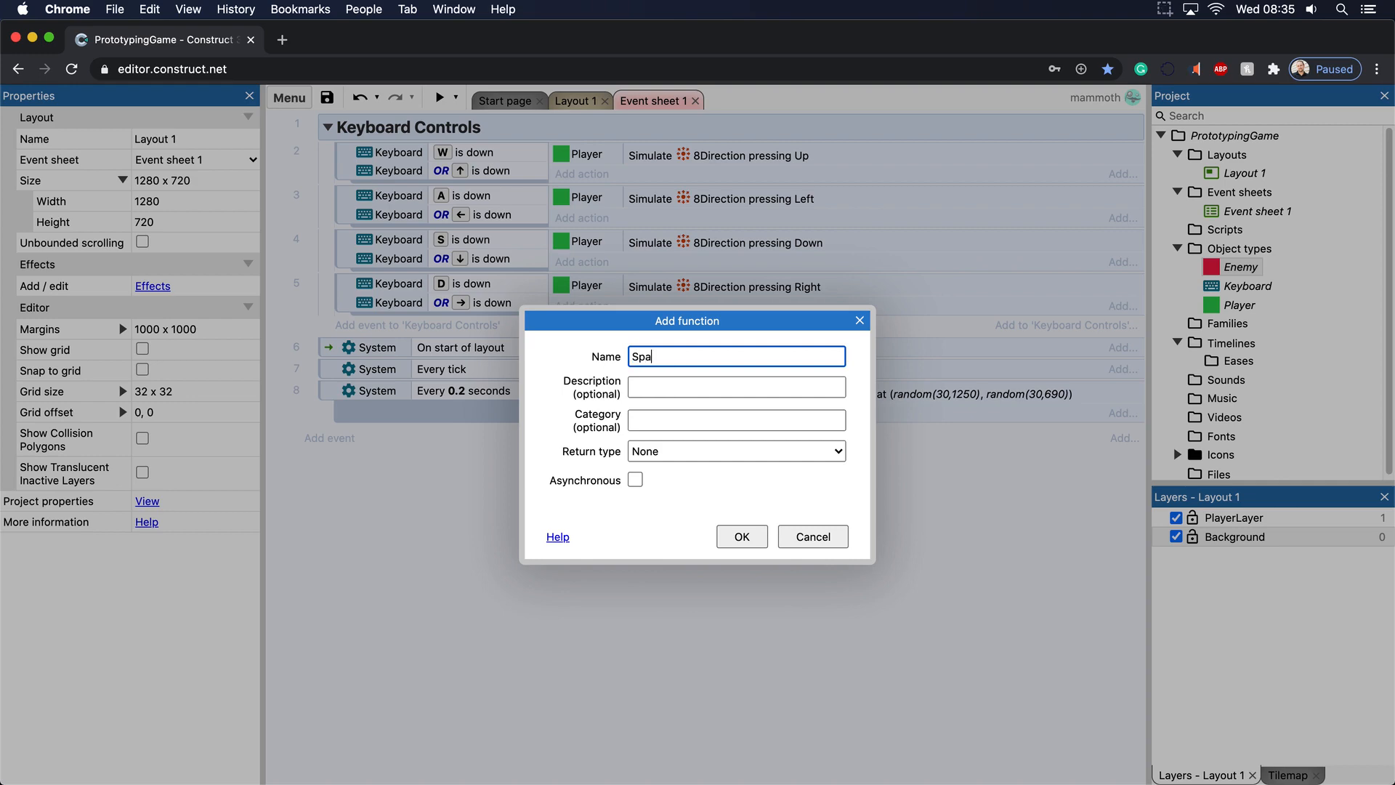
click(742, 536)
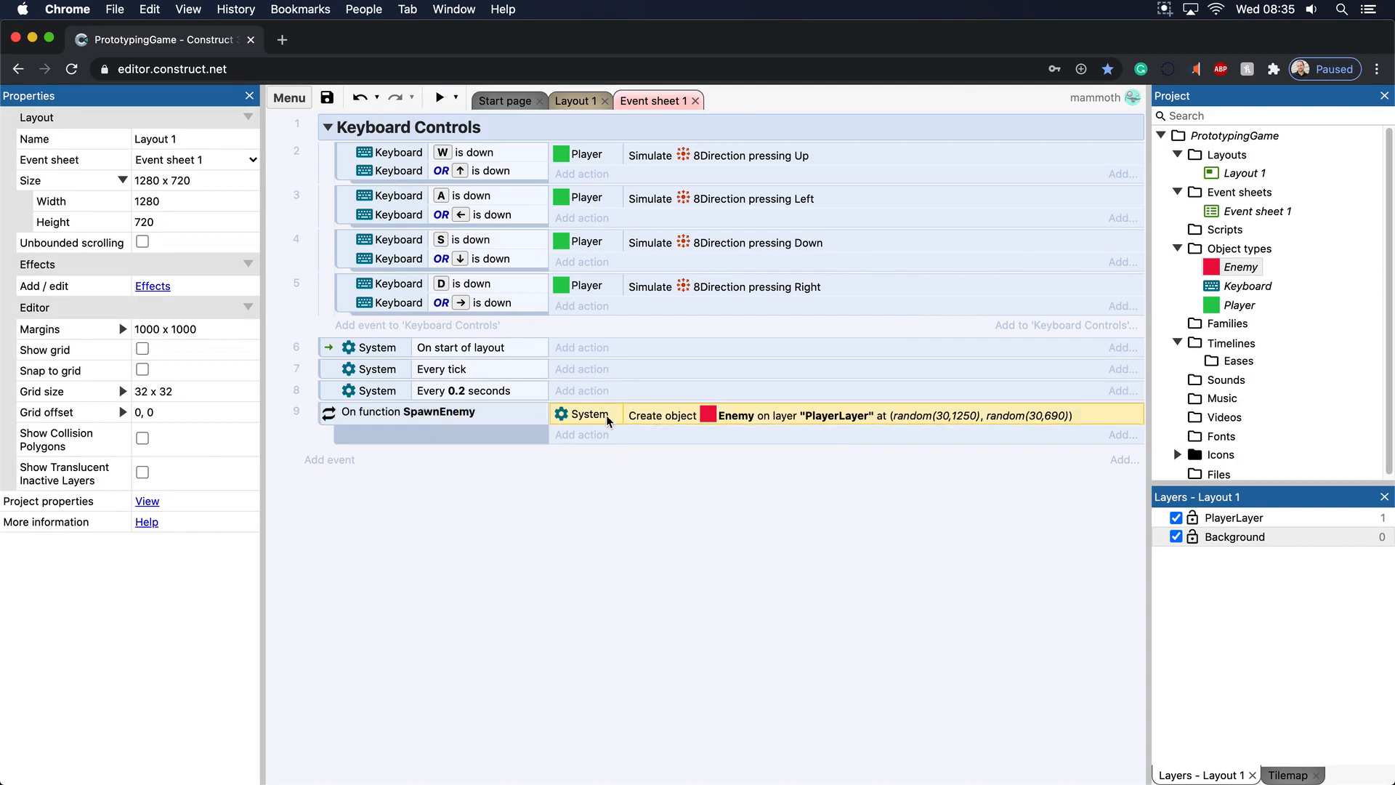
mouse_move(666, 443)
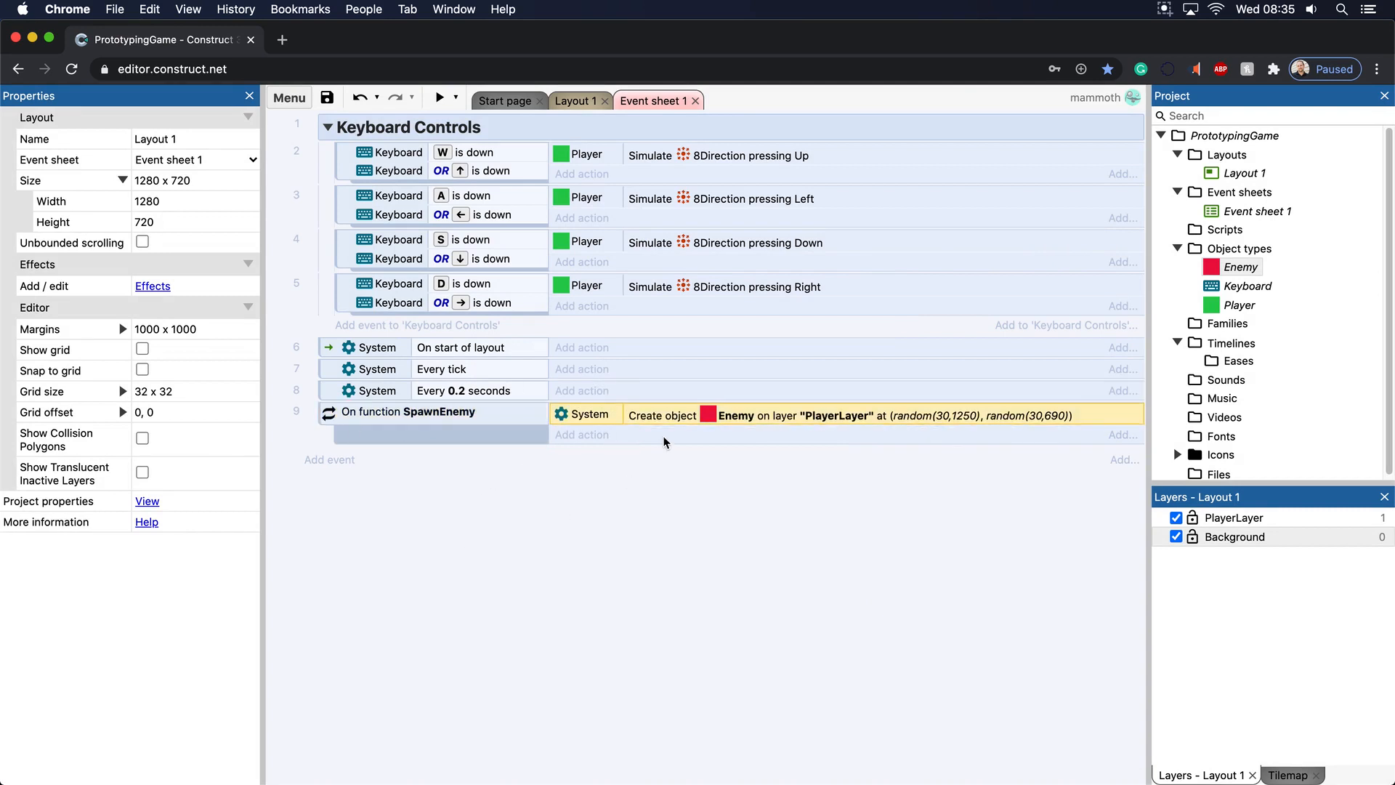
mouse_move(779, 263)
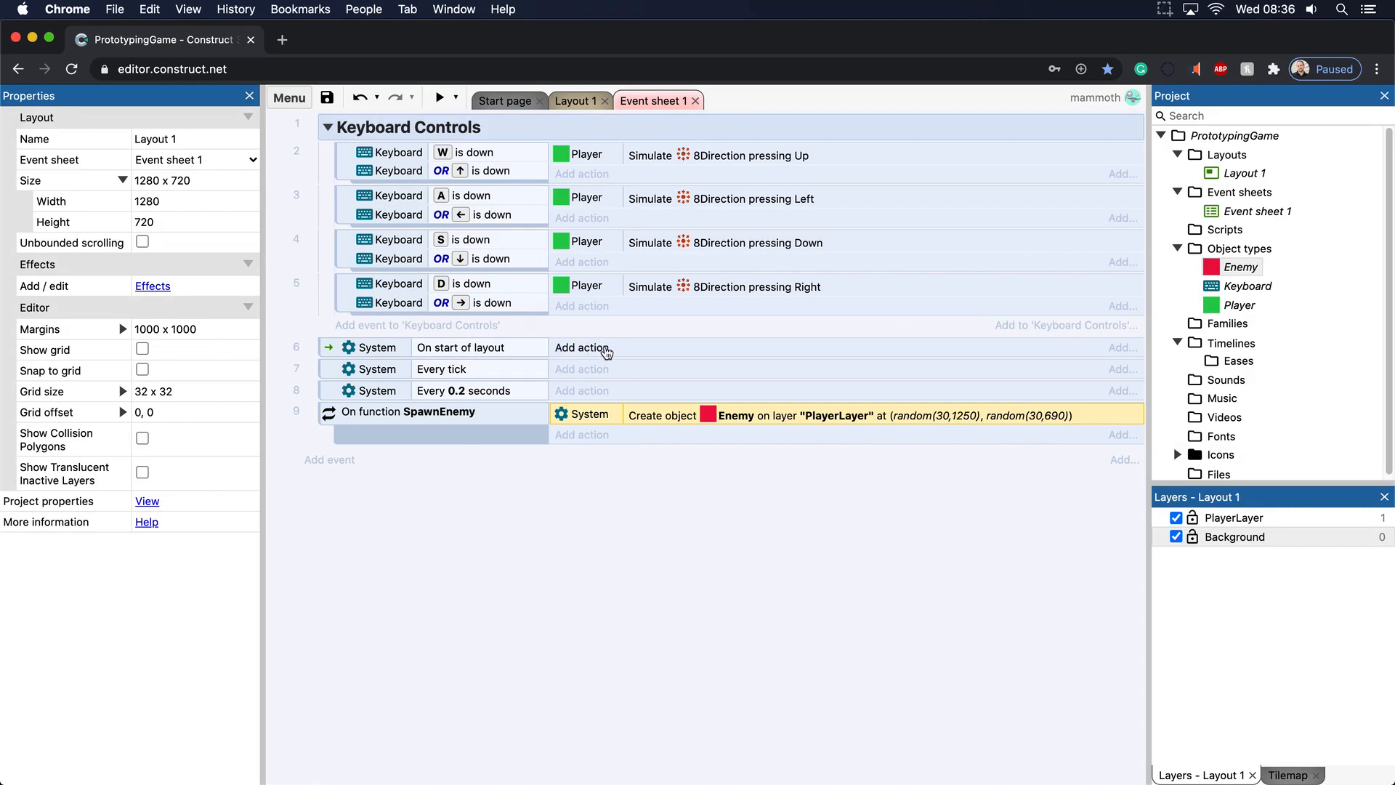
Add a Call SpawnEnemy action to On start of layout and preview one enemy.
click(582, 348)
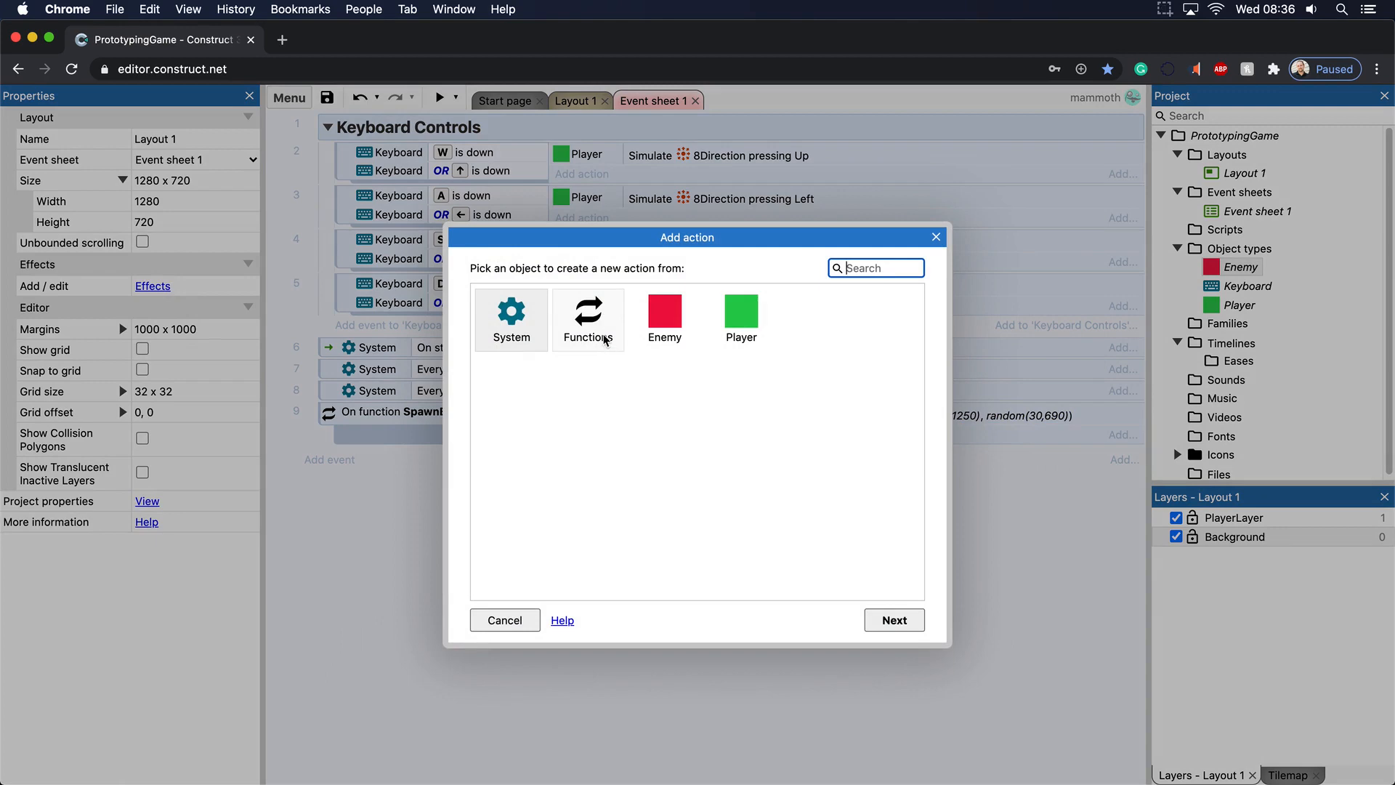
click(587, 316)
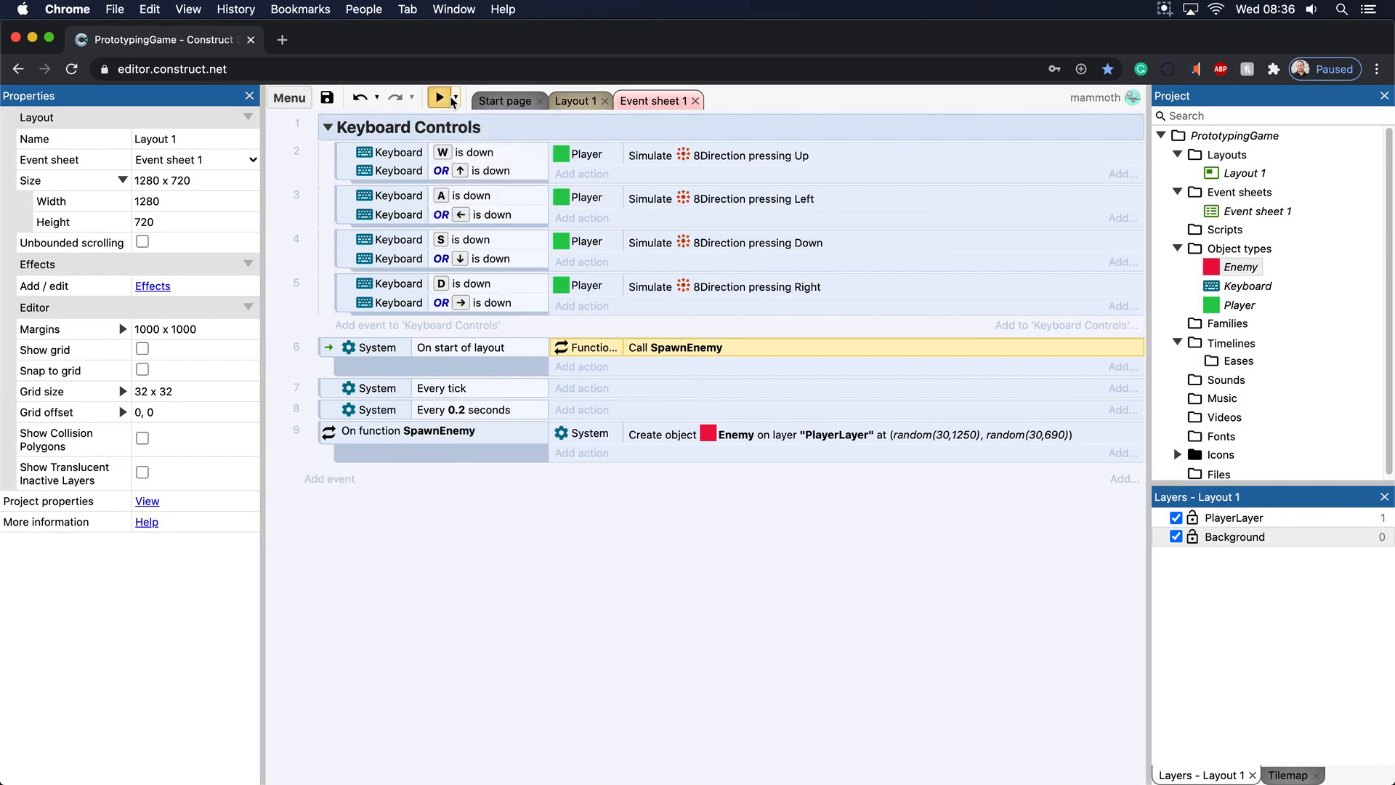
click(439, 98)
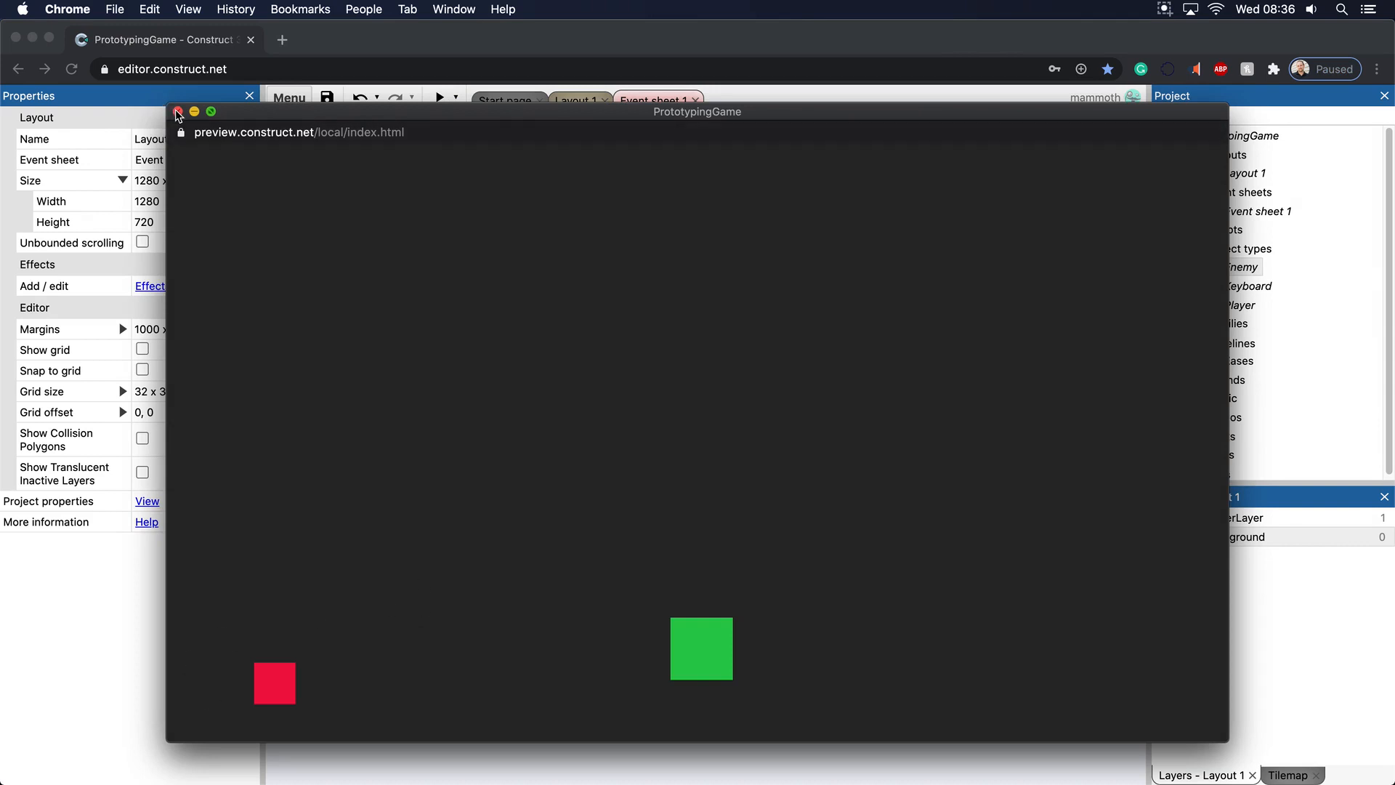
click(177, 111)
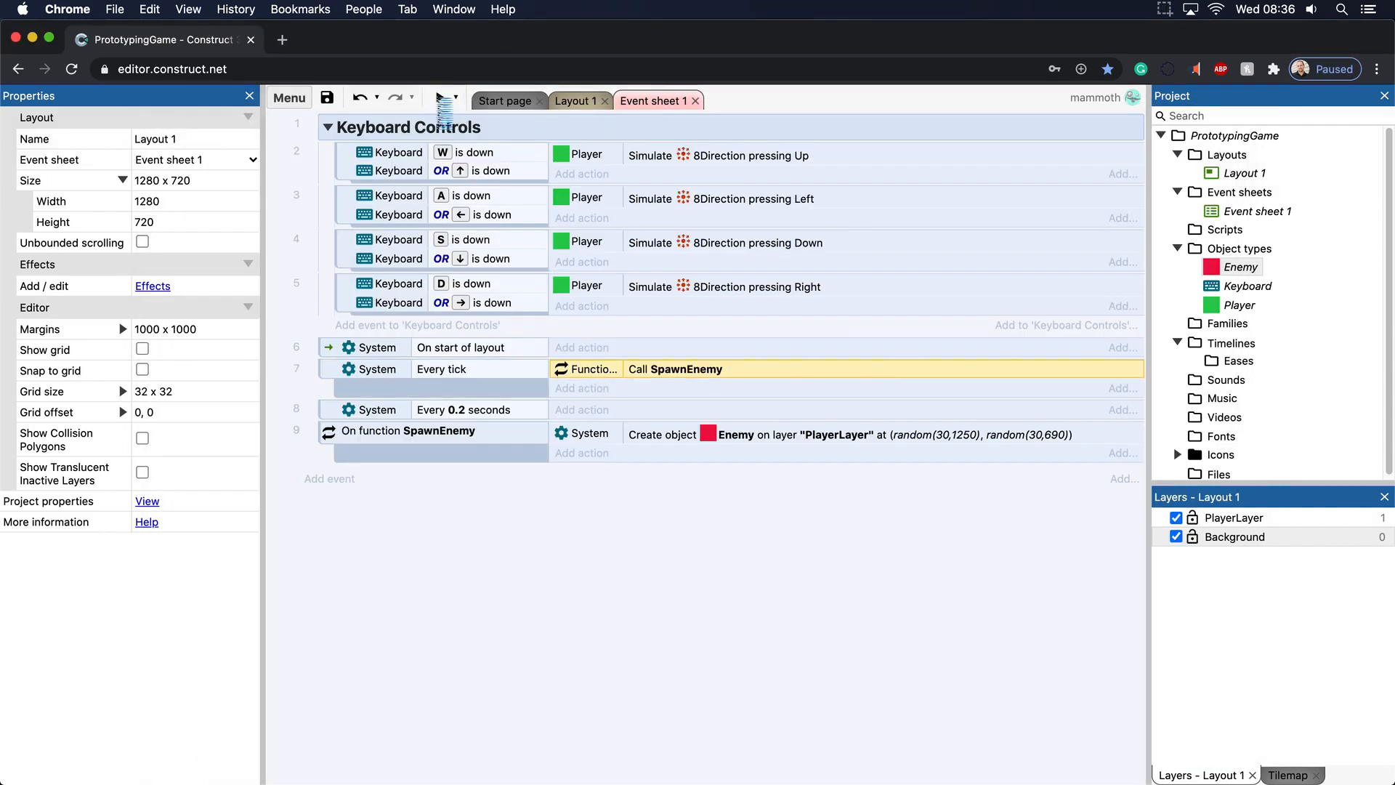
Preview SpawnEnemy called every tick, then preview it called every 0.2 seconds.
click(436, 98)
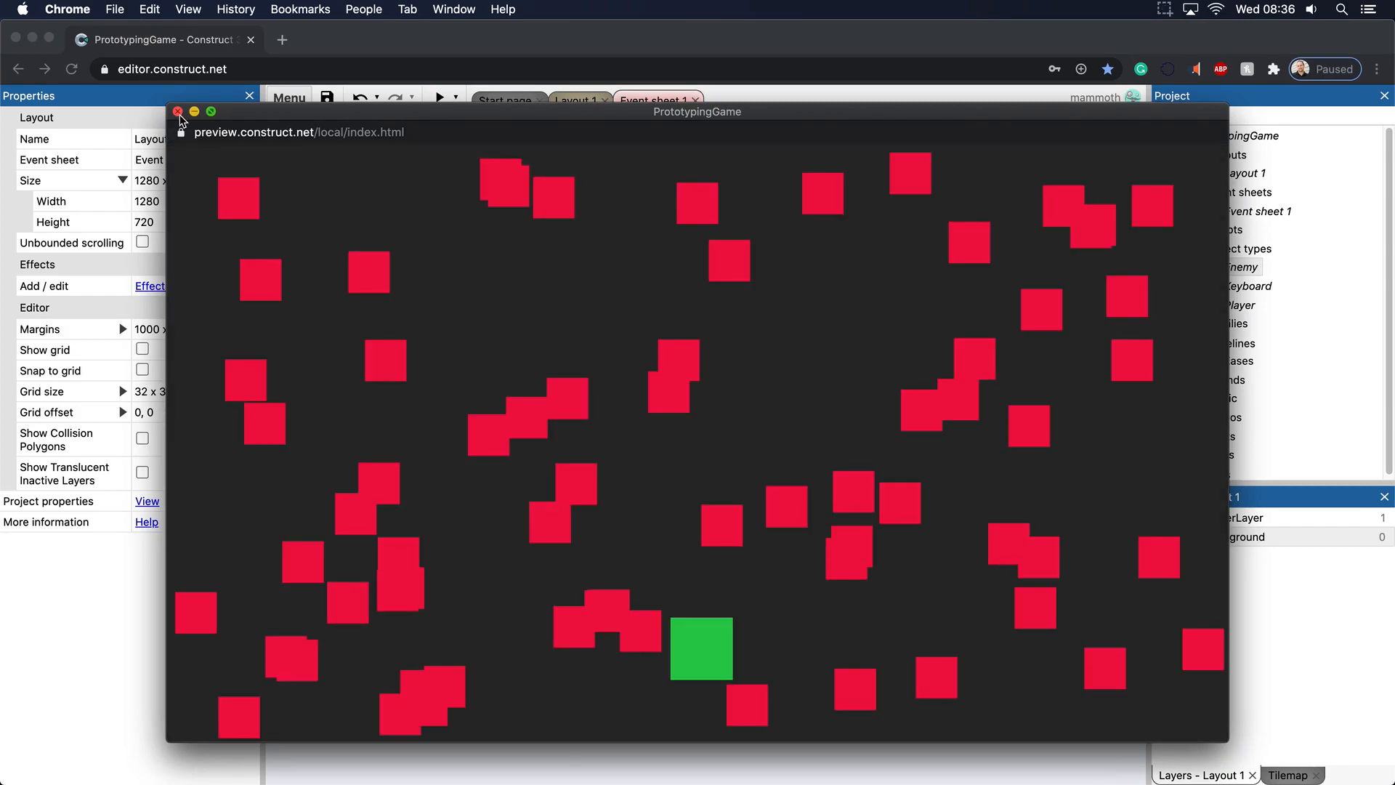
click(179, 111)
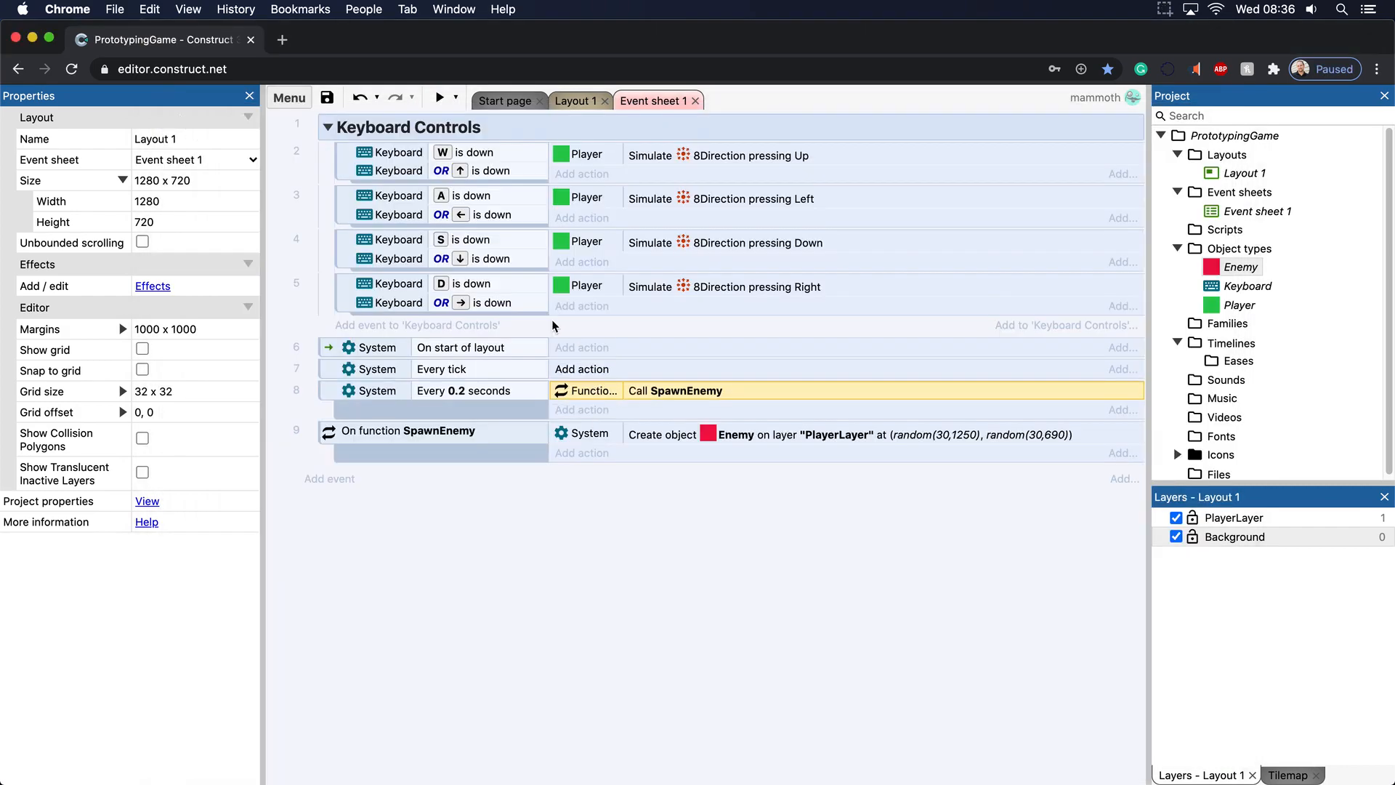
click(439, 98)
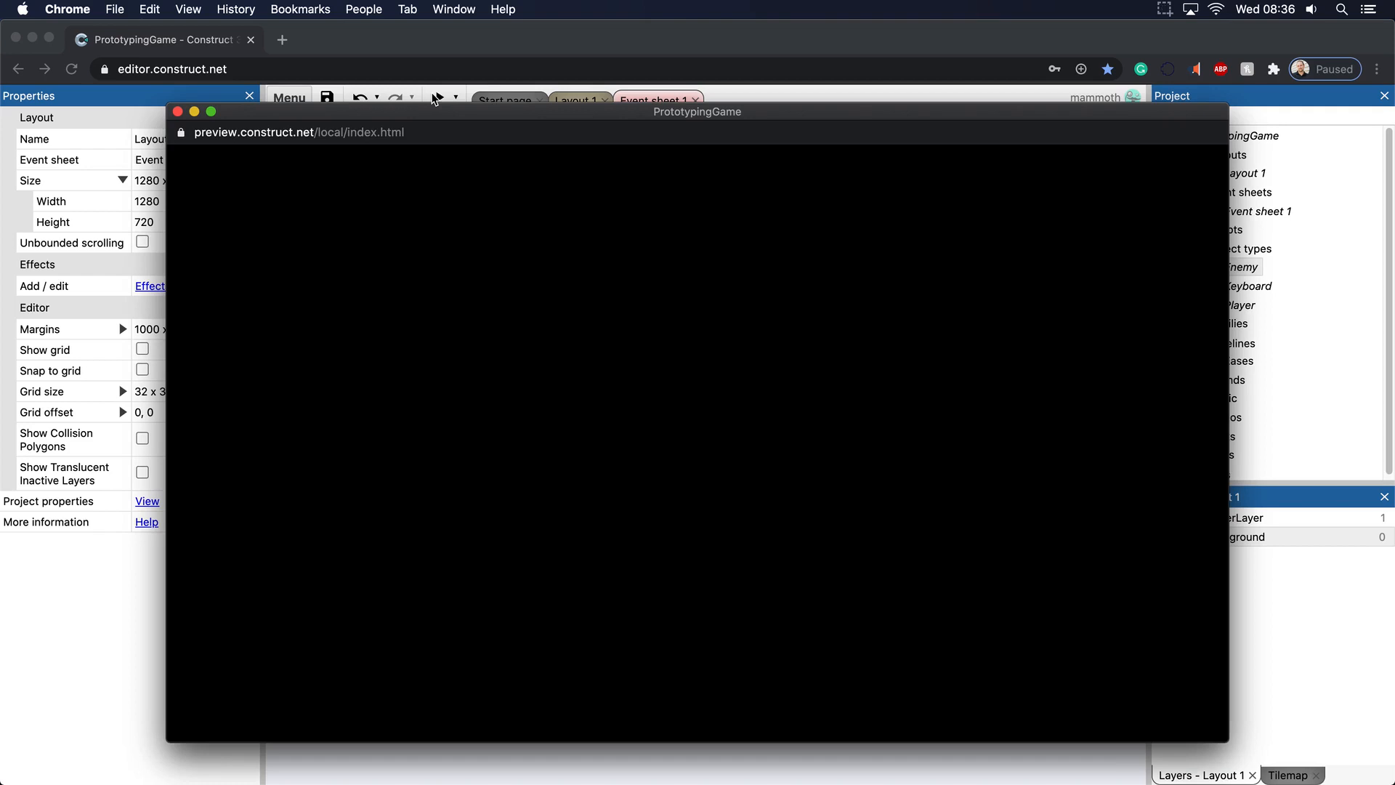
click(178, 111)
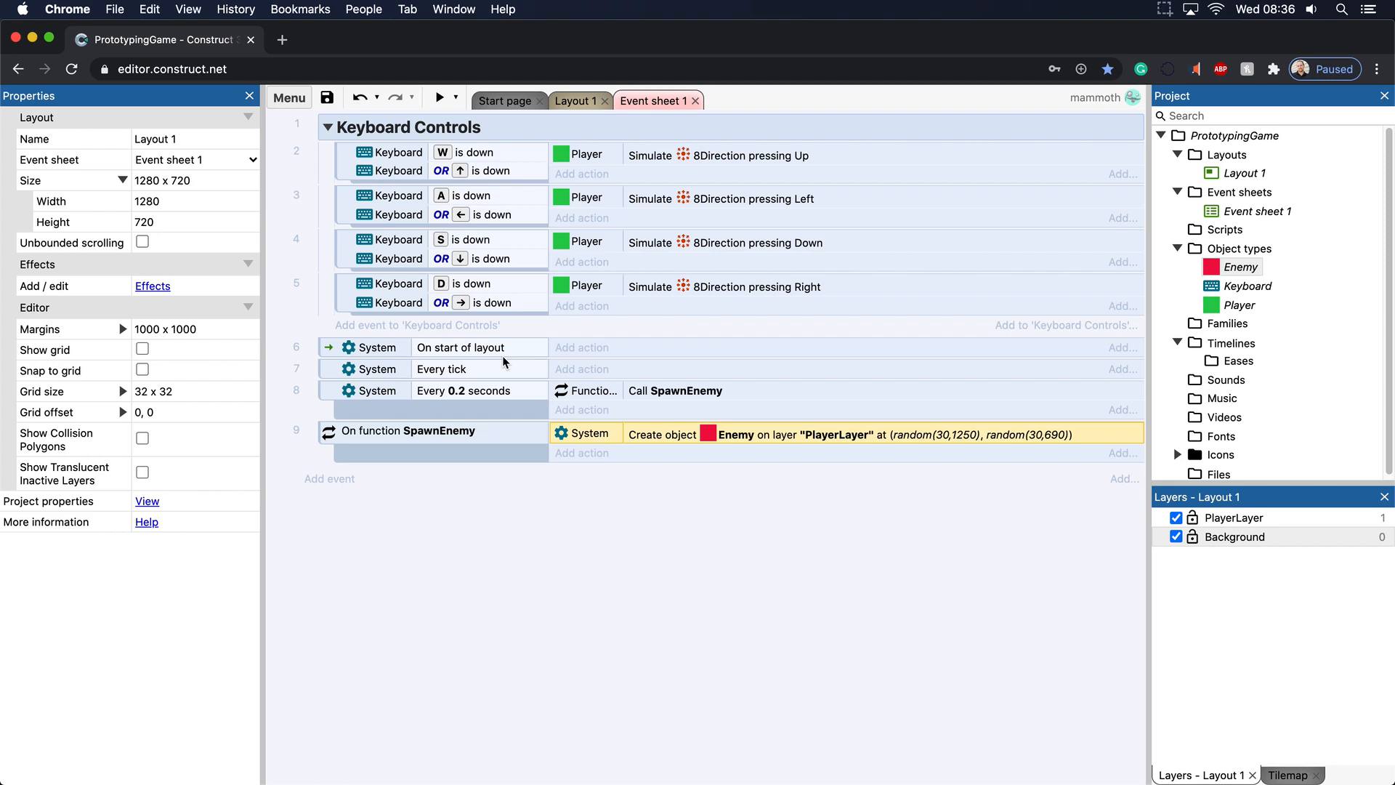
mouse_move(609, 528)
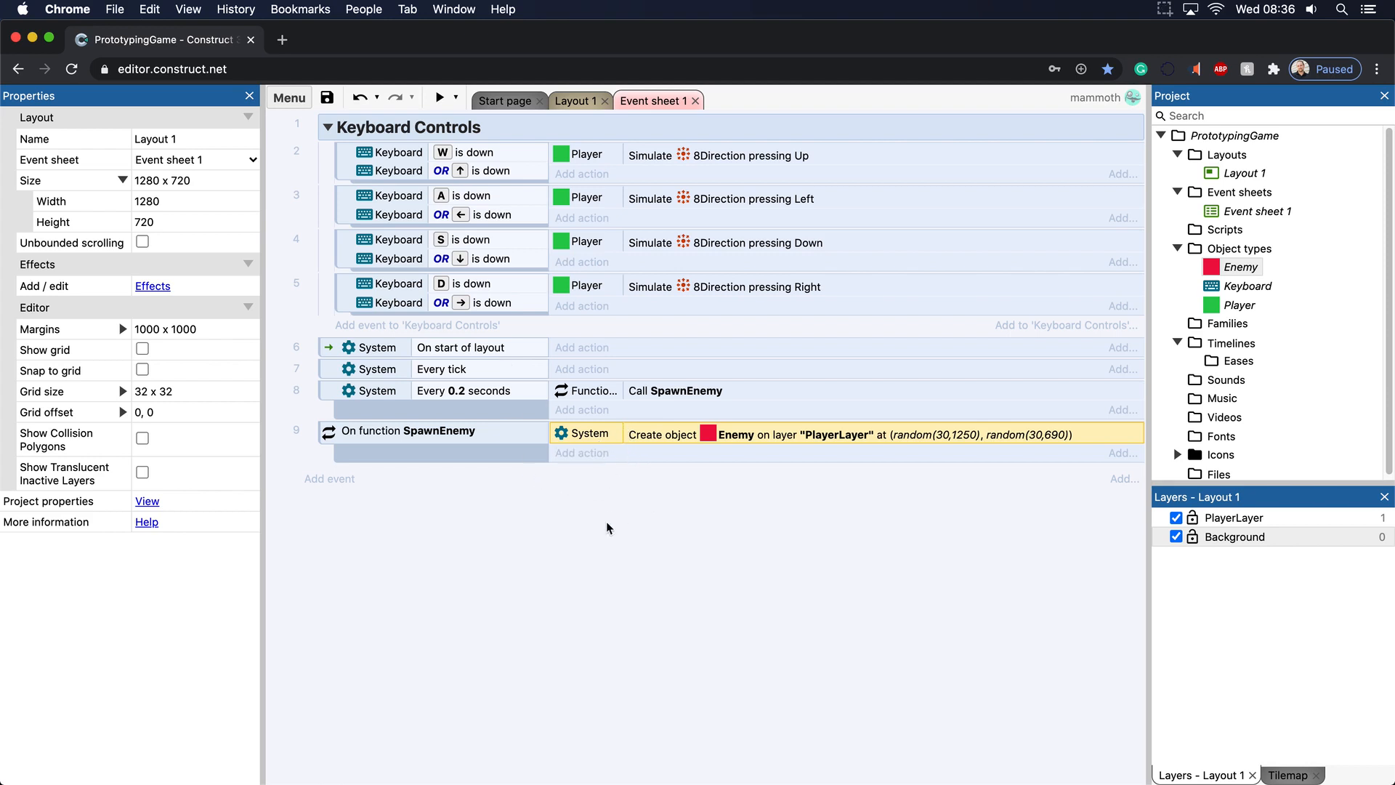
mouse_move(618, 274)
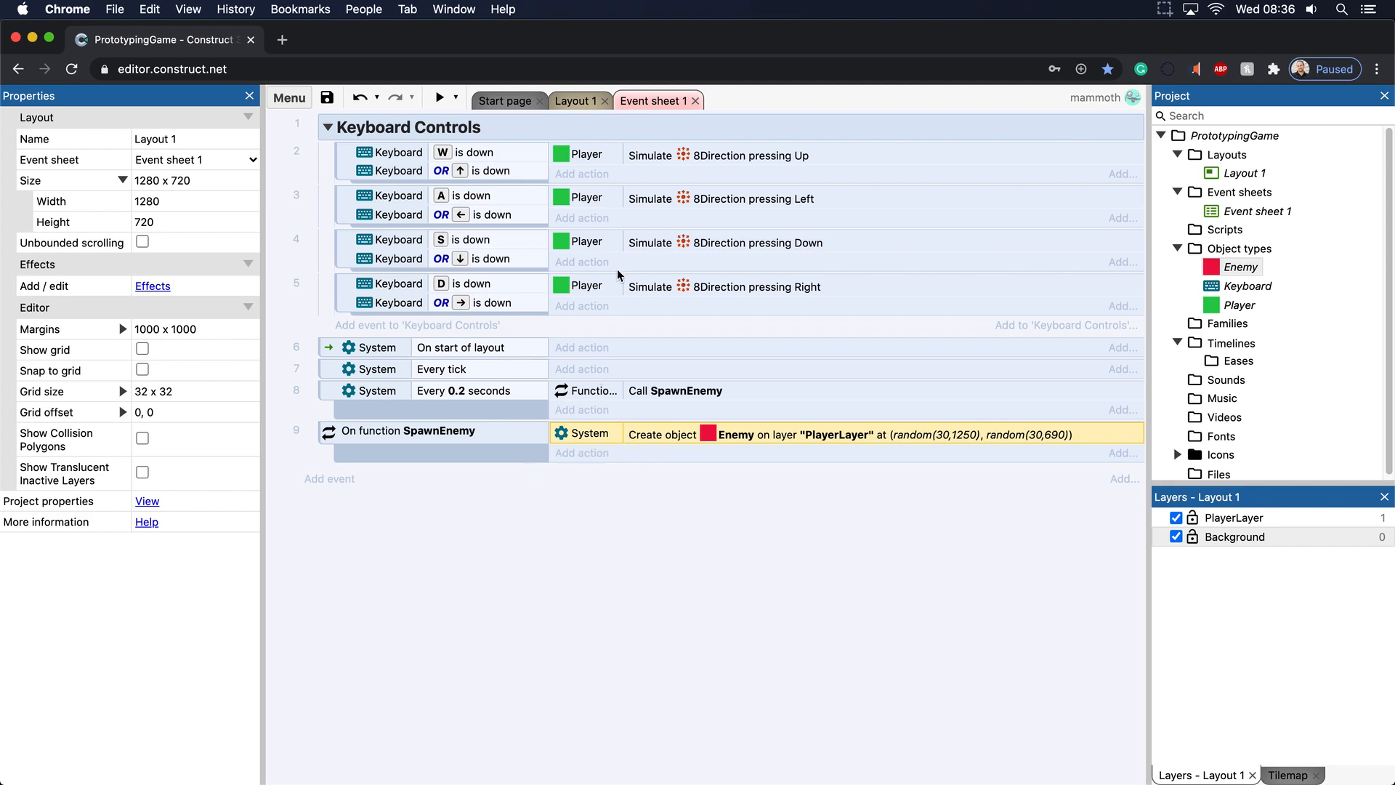
mouse_move(651, 358)
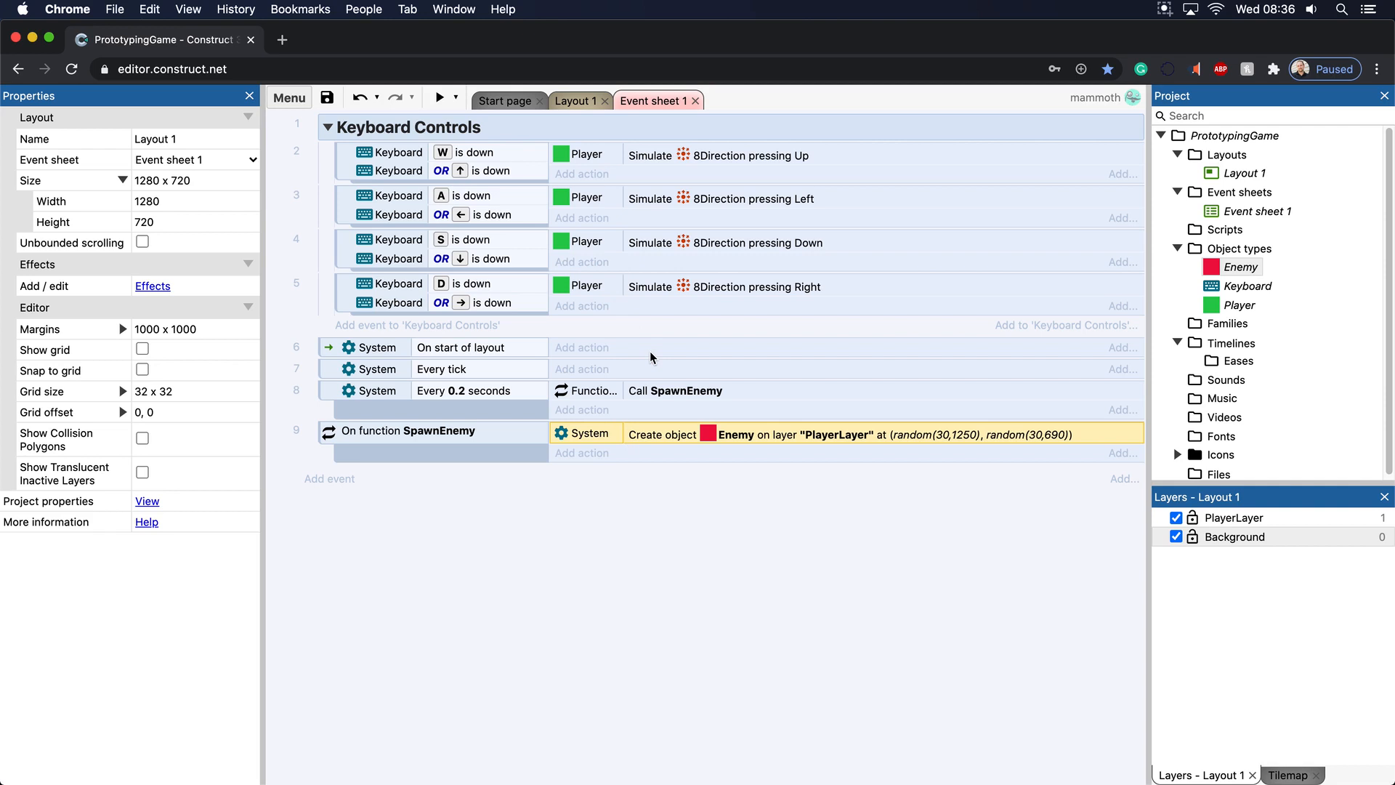
mouse_move(579, 430)
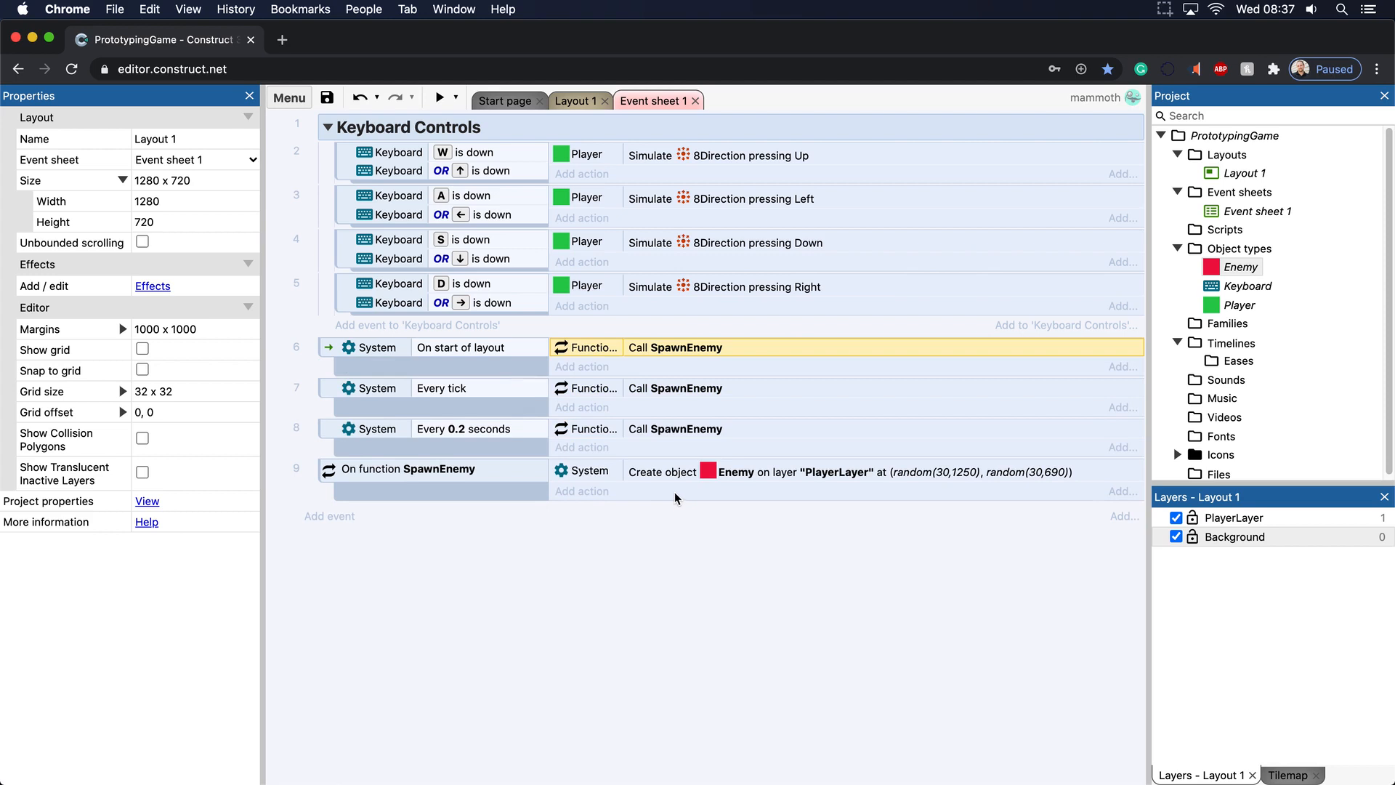
mouse_move(478, 430)
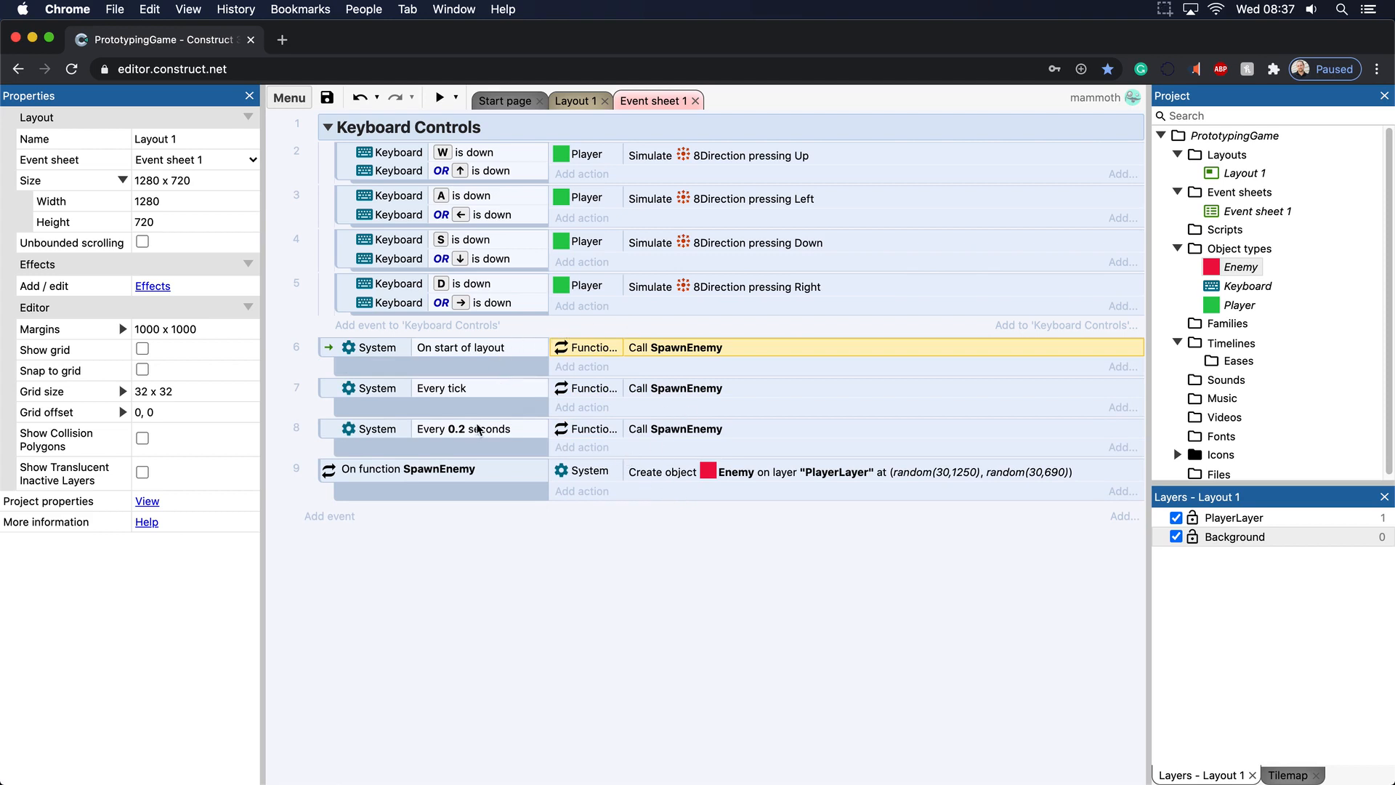
mouse_move(717, 436)
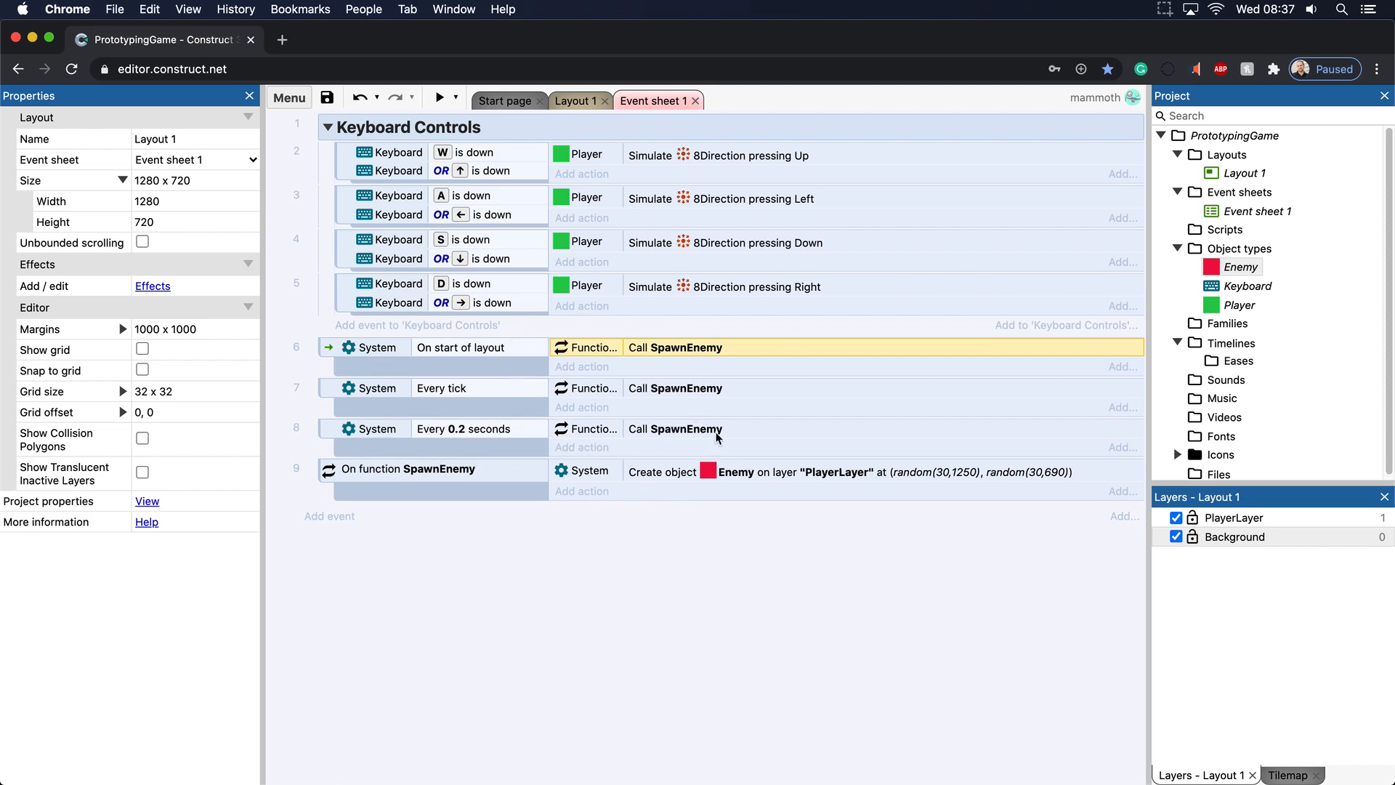
mouse_move(629, 499)
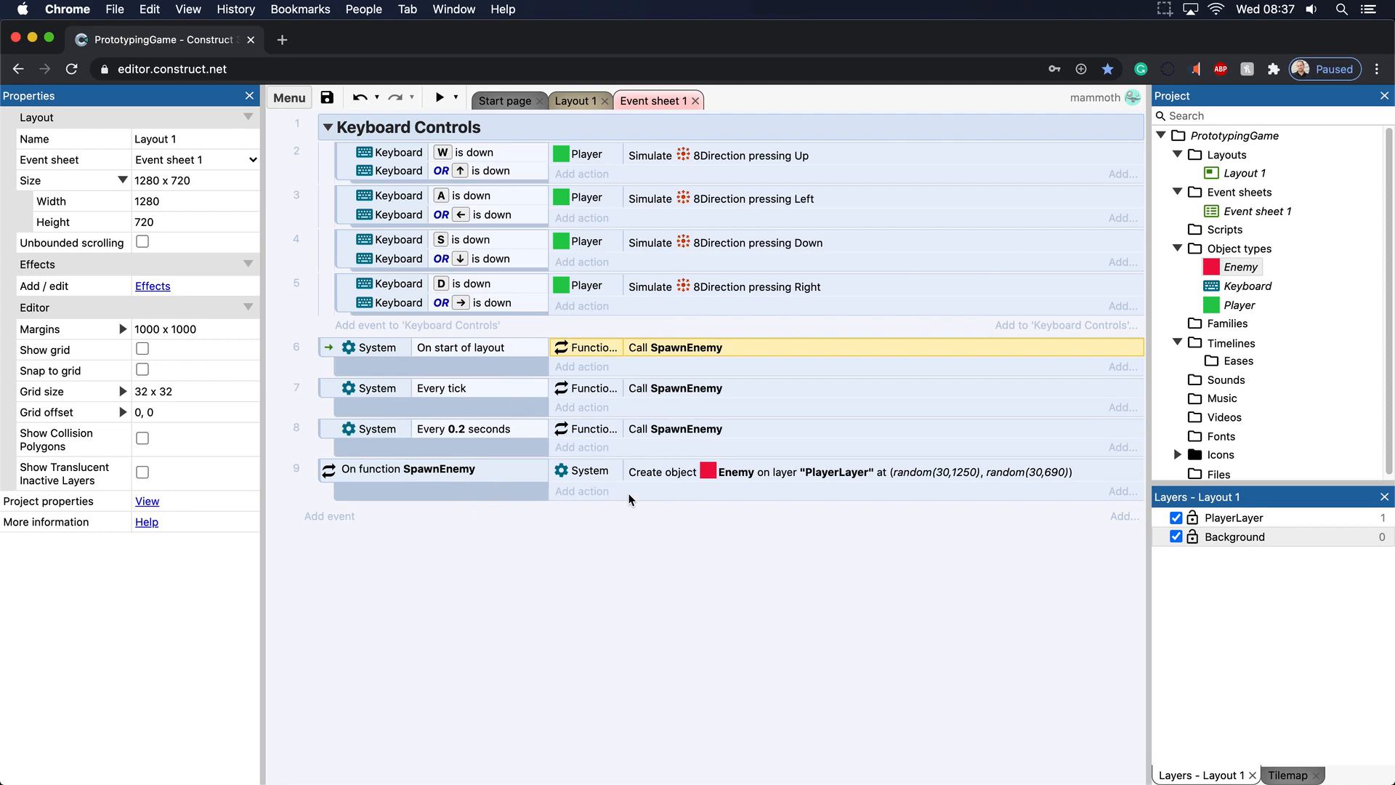
mouse_move(635, 548)
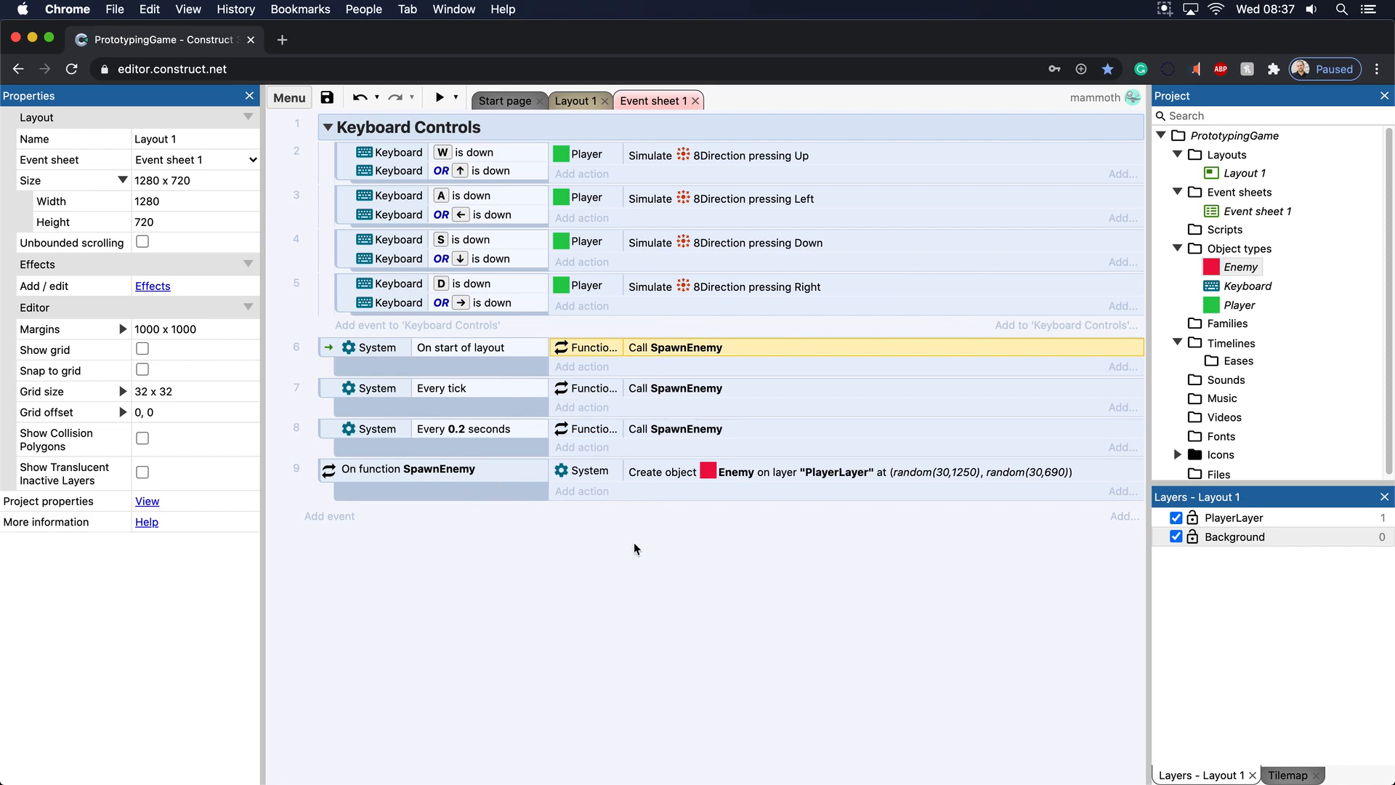
mouse_move(646, 520)
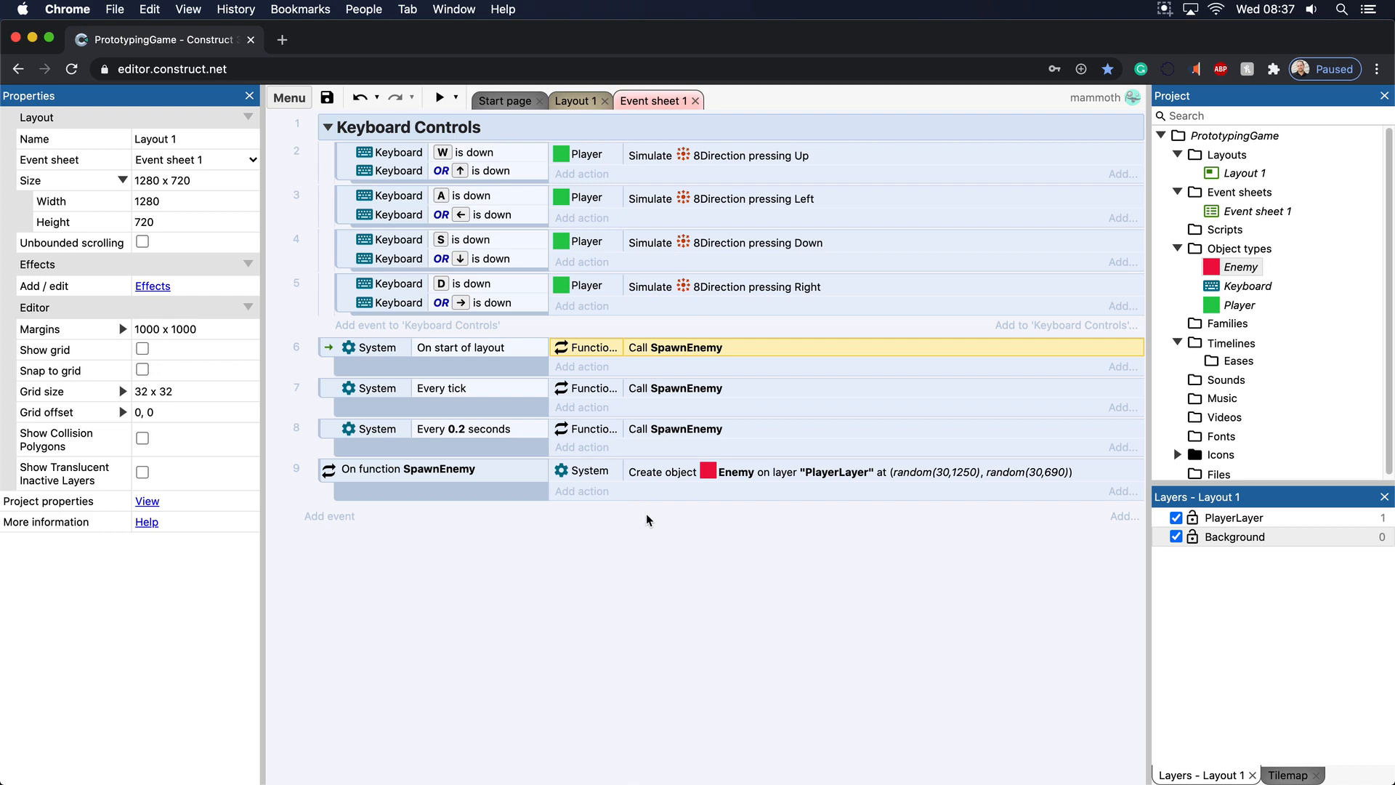
mouse_move(461, 399)
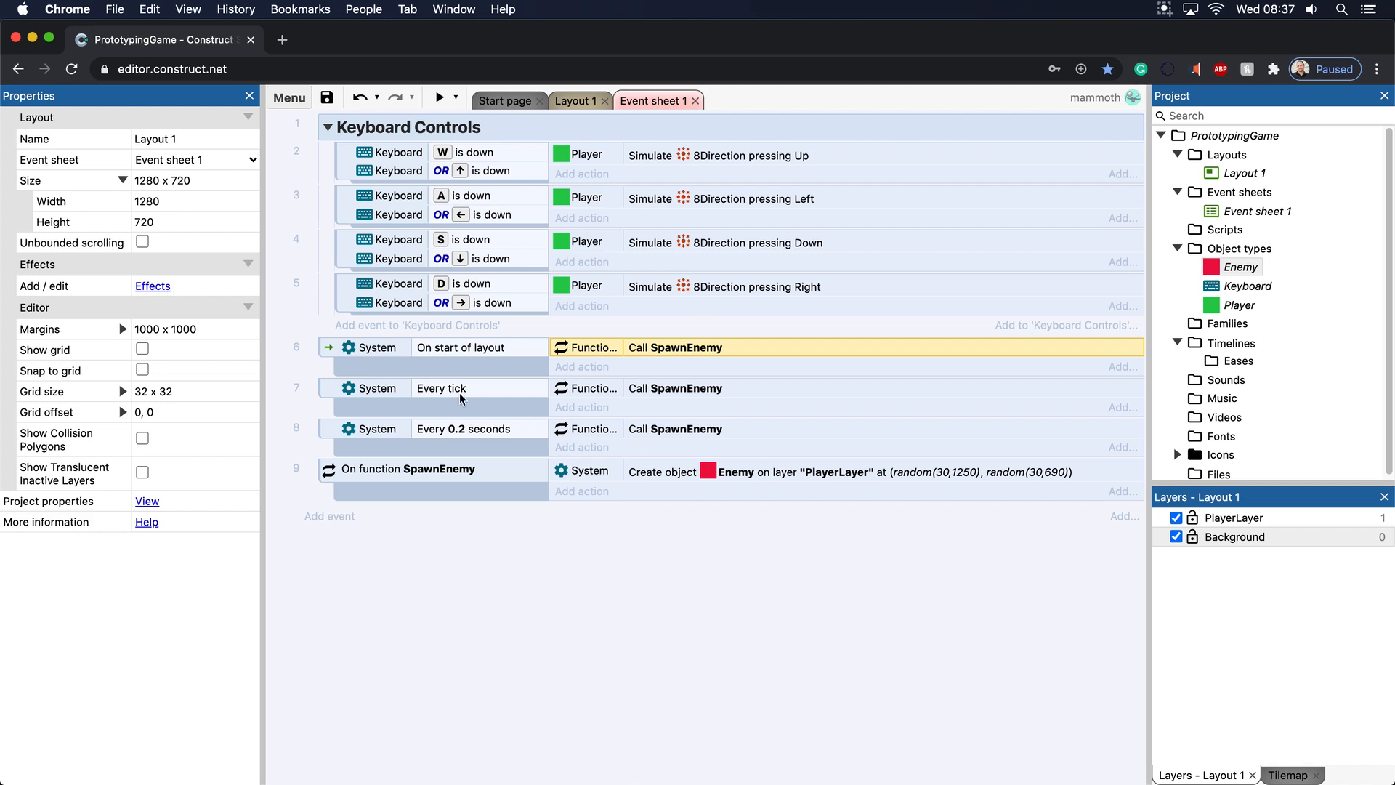
Copy the Call SpawnEnemy action into On start of layout and Every tick.
click(675, 388)
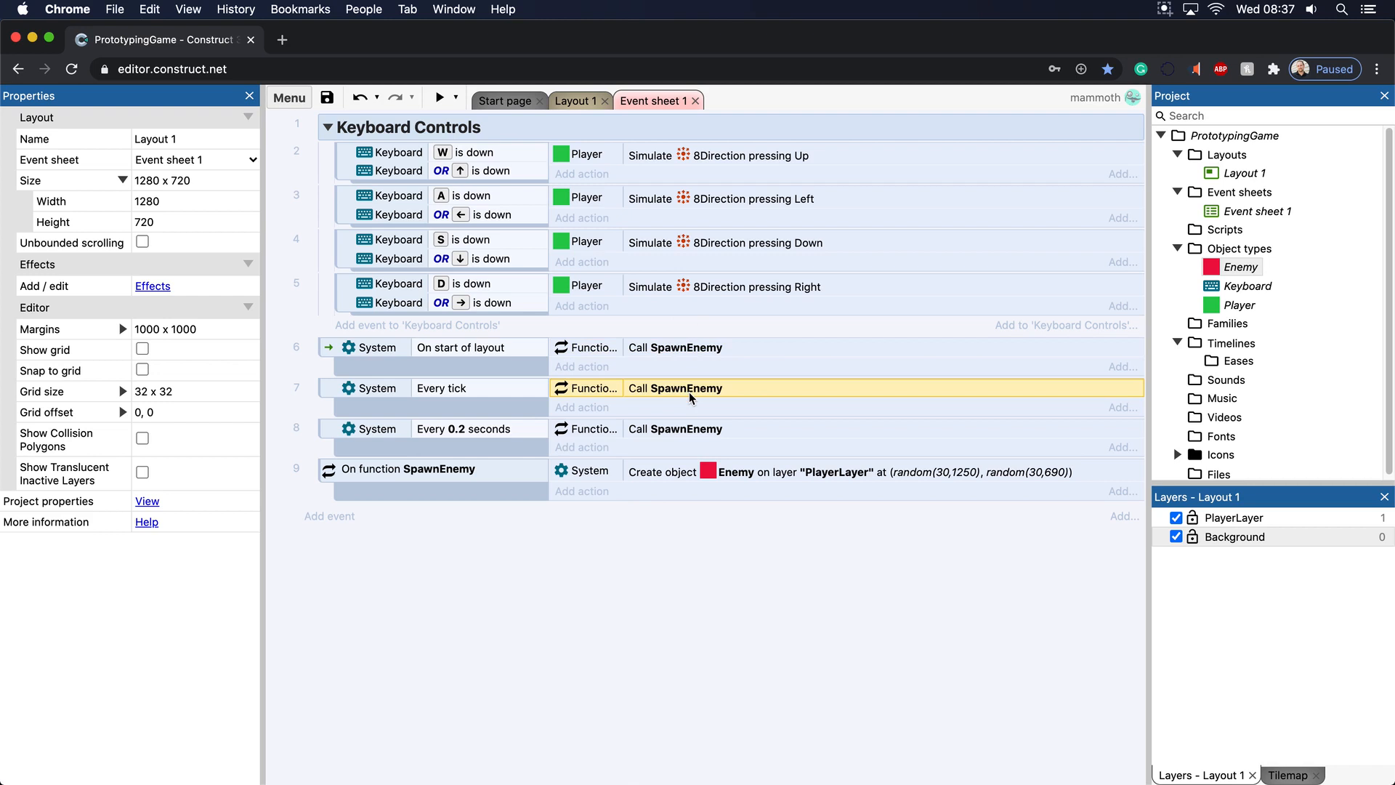